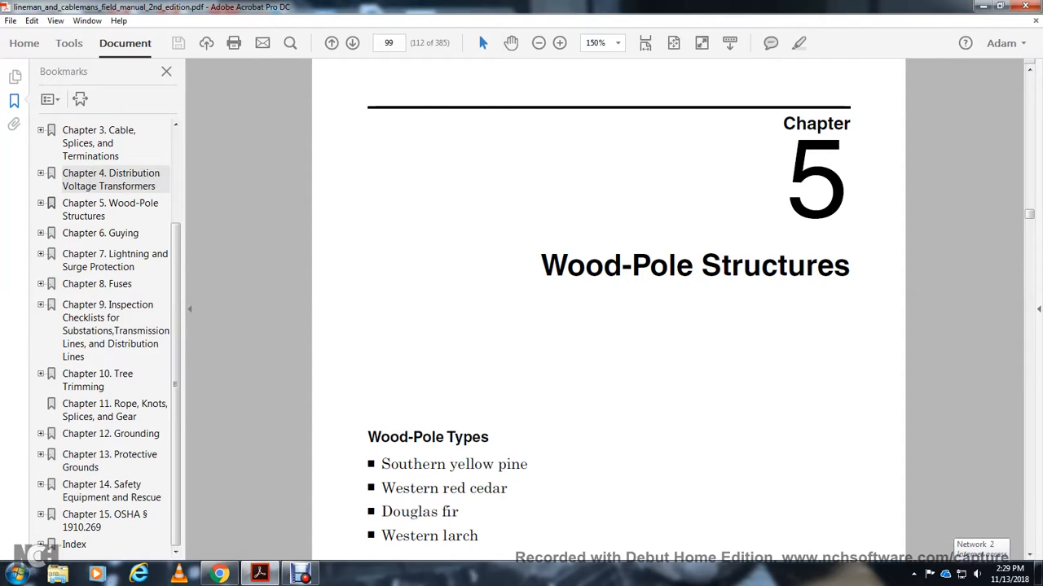
Scroll page 99 down to the Wood-Pole Classifications, Dimensions, and Weights paragraph.
scroll("down", 3)
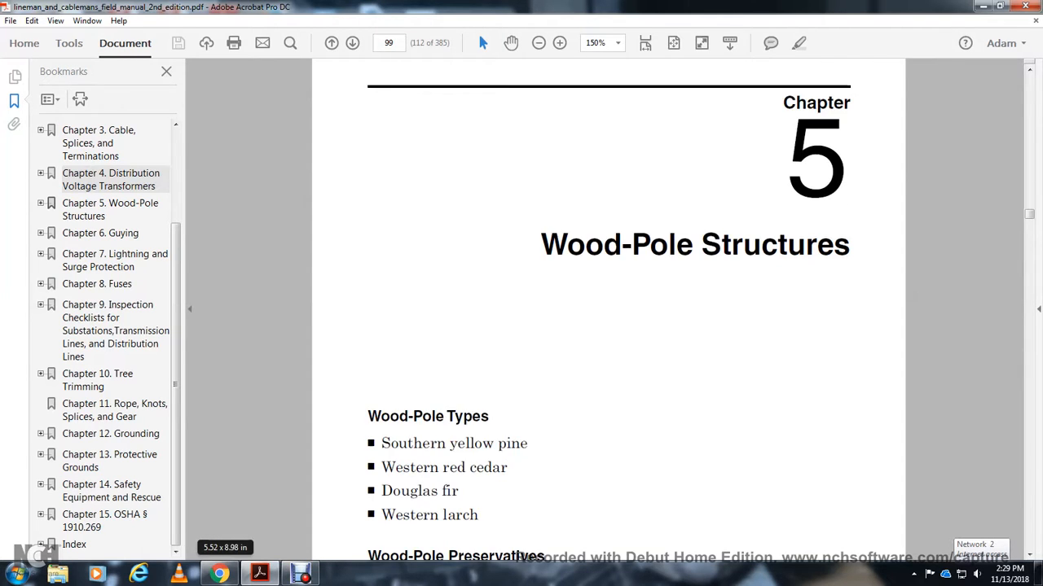
scroll("down", 3)
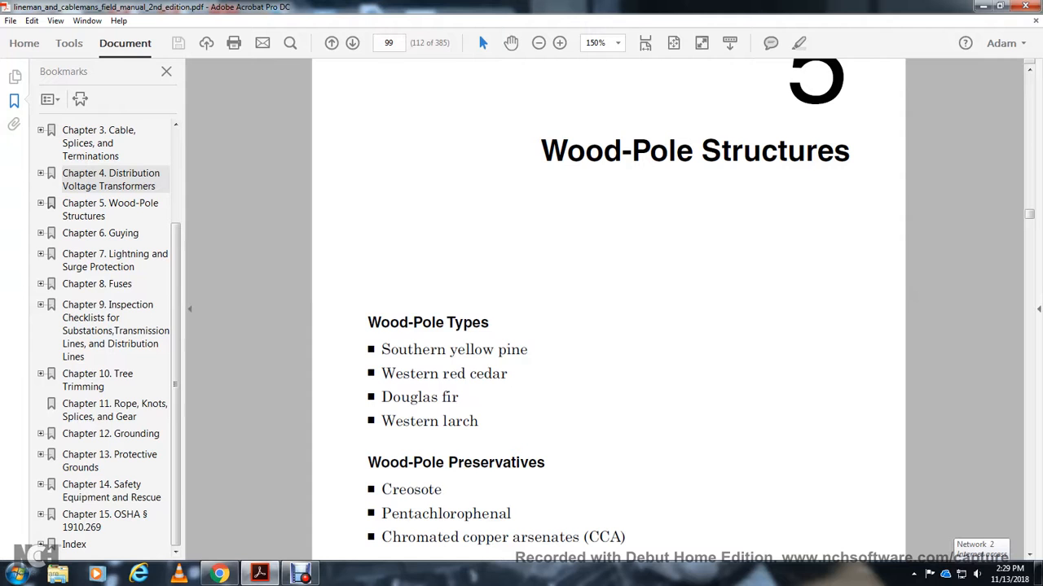
scroll("down", 3)
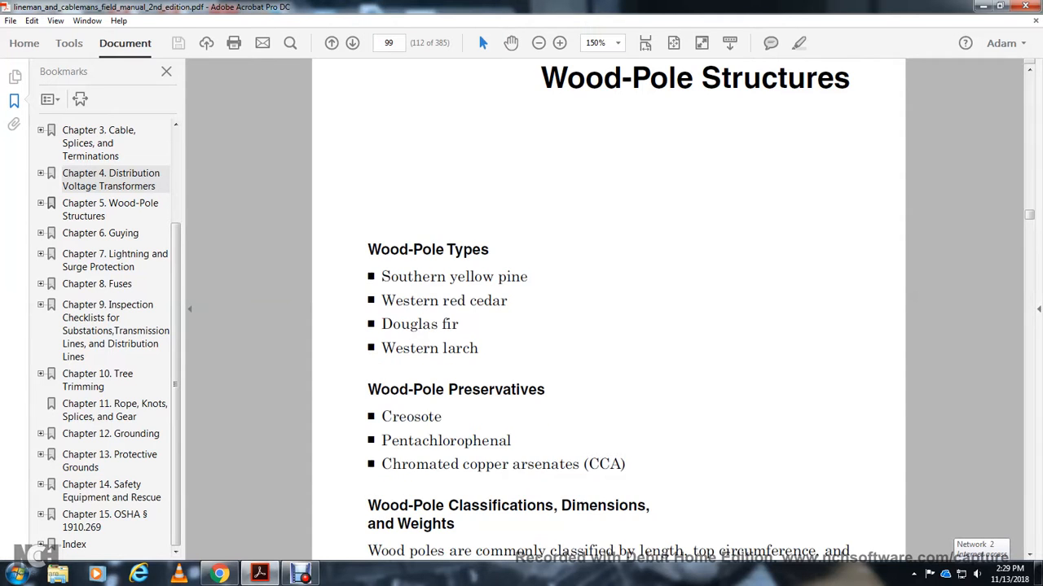
scroll("down", 3)
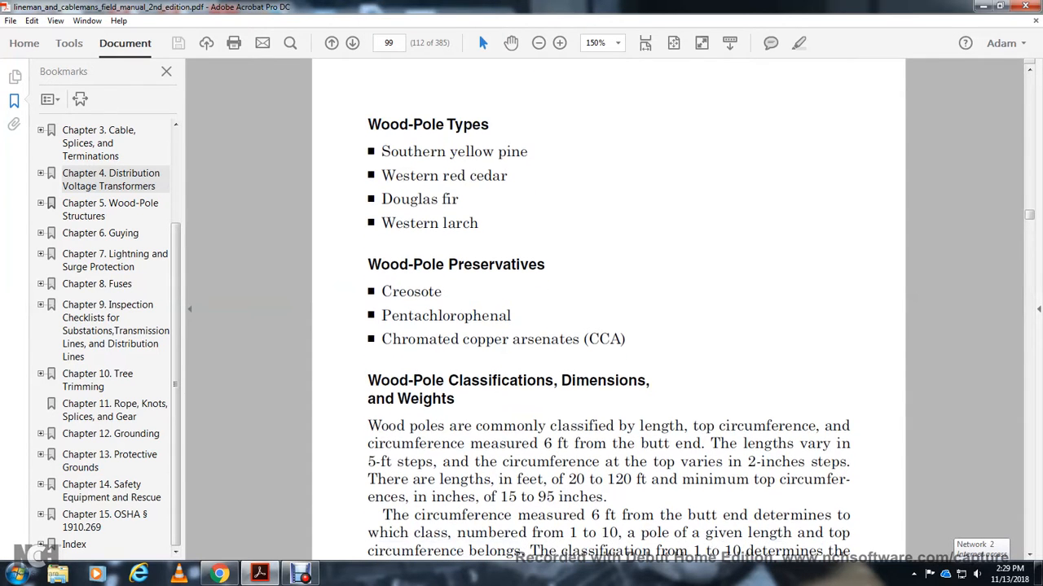
scroll("down", 3)
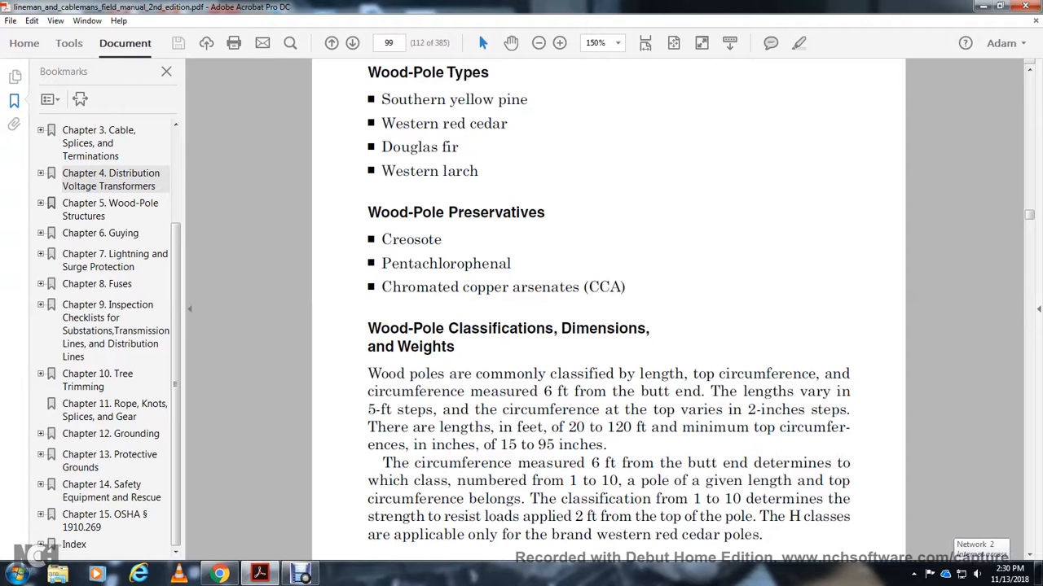
Page past minimum circumference Tables 5.1 and 5.2 to Table 5.3 on page 102.
left_click(343, 42)
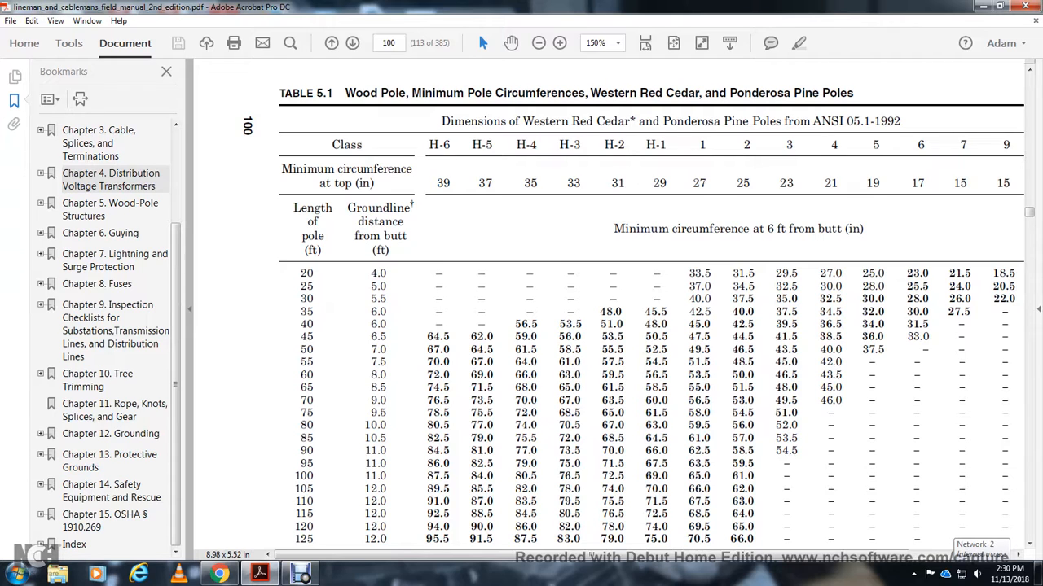
scroll("down", 3)
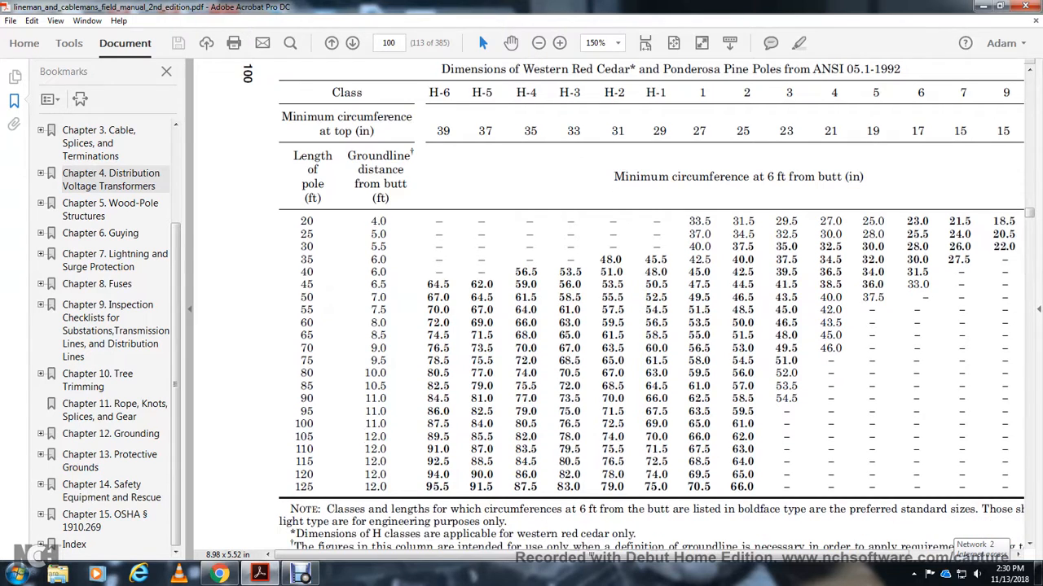
left_click(341, 42)
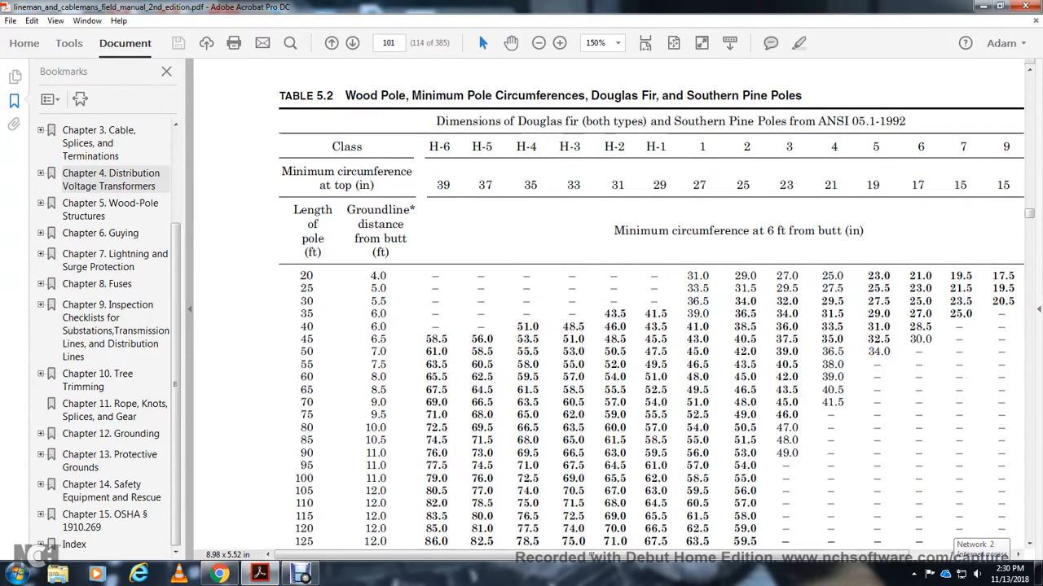
scroll("down", 3)
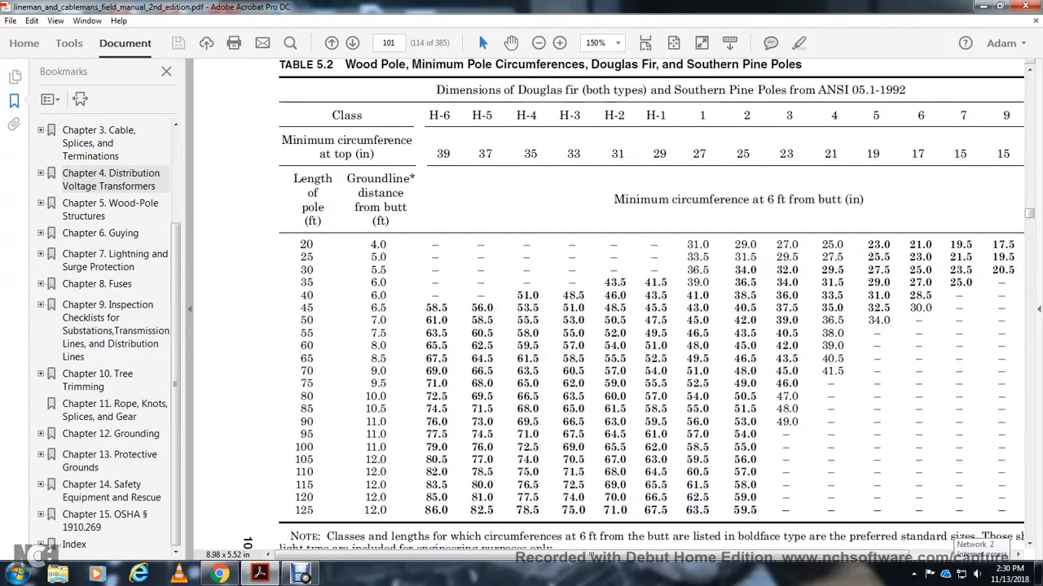
scroll("up", 3)
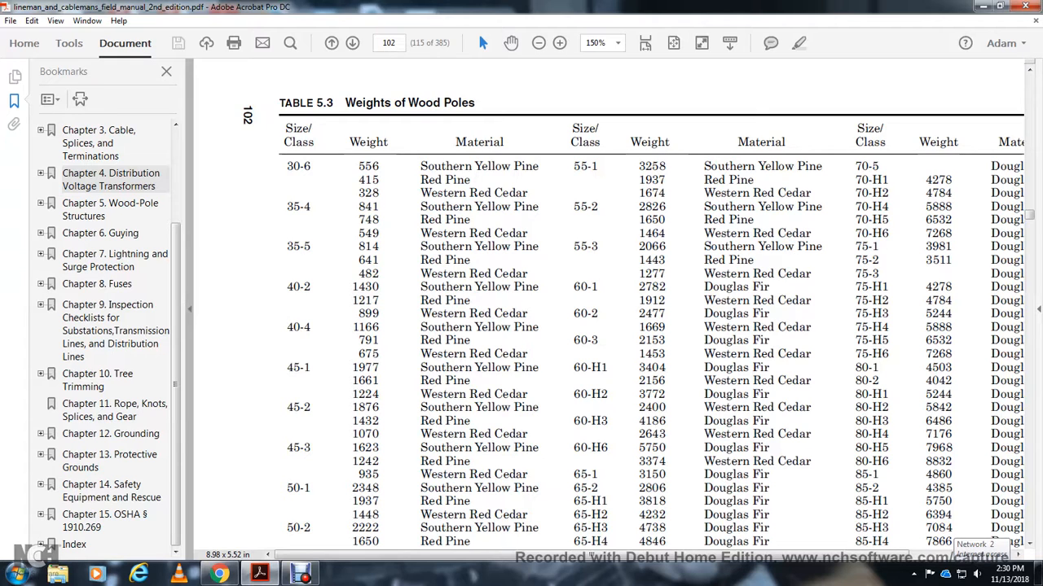
Advance to page 103 and read Table 5.4 down to its Commonwealth Edison note.
left_click(349, 42)
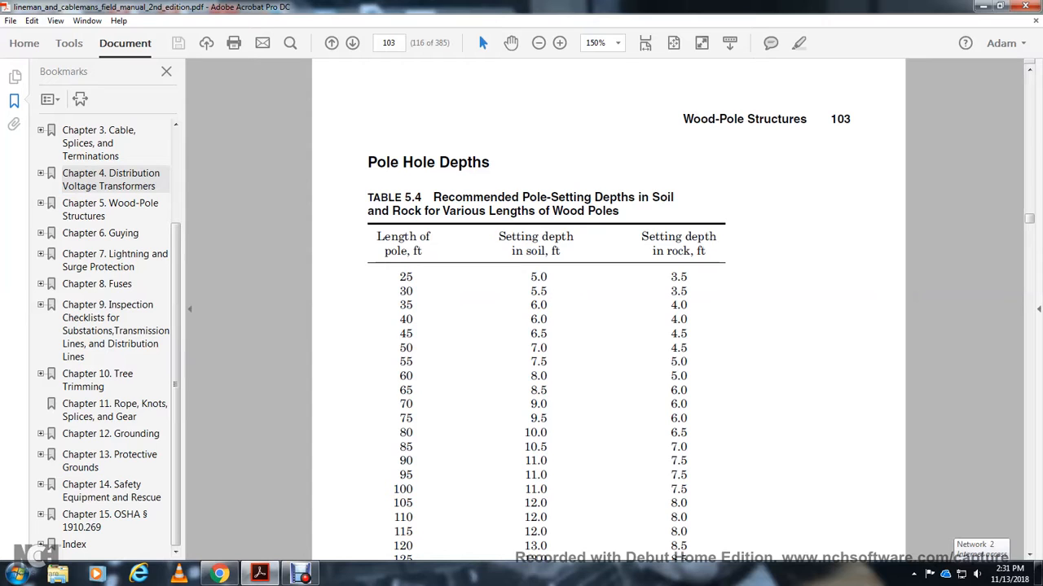
scroll("down", 3)
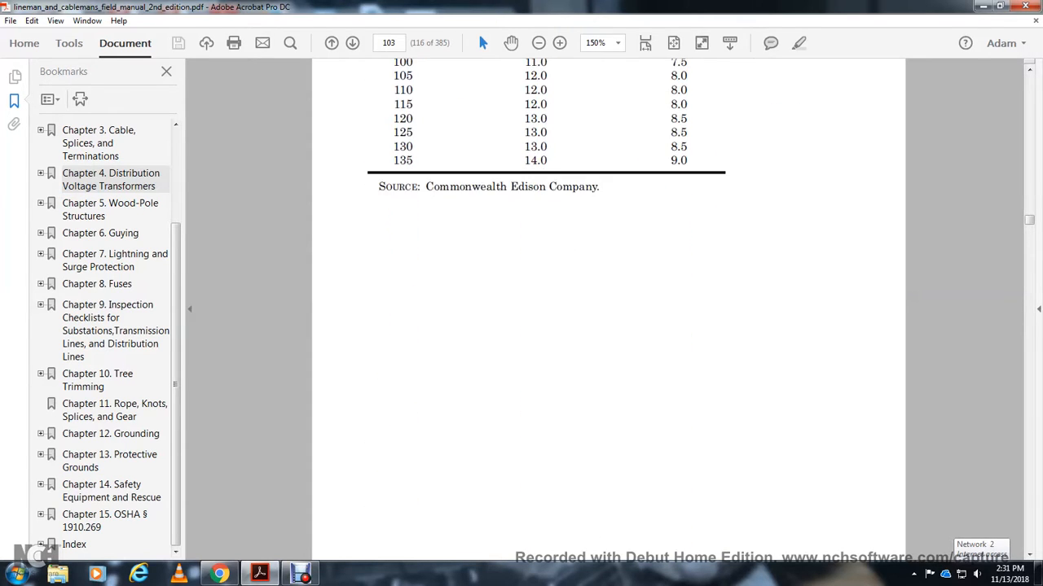
Read page 104's Table 5.5 soil and rock setting-depth chart, continuing to page 105.
left_click(345, 42)
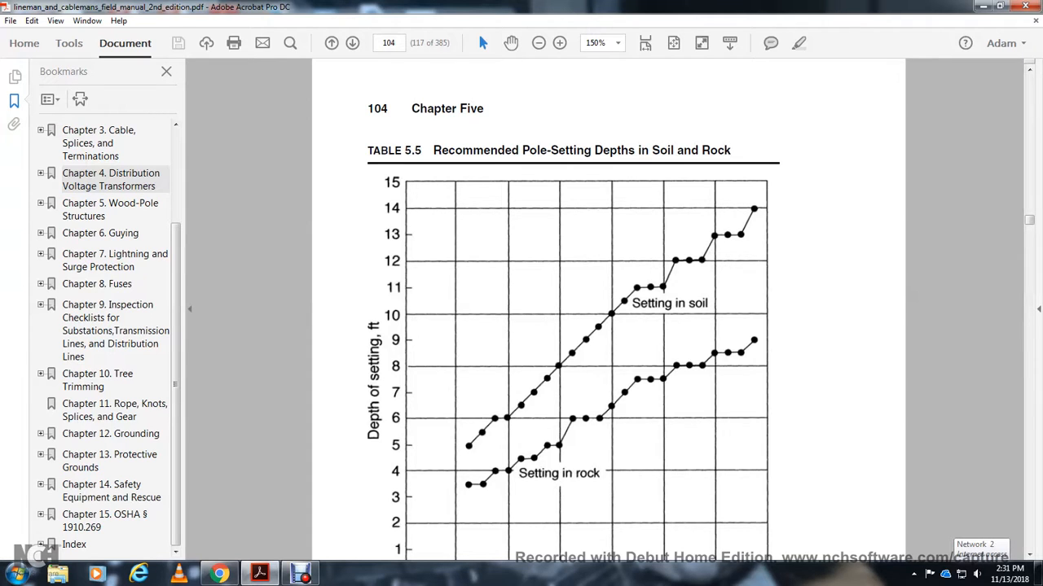
scroll("down", 3)
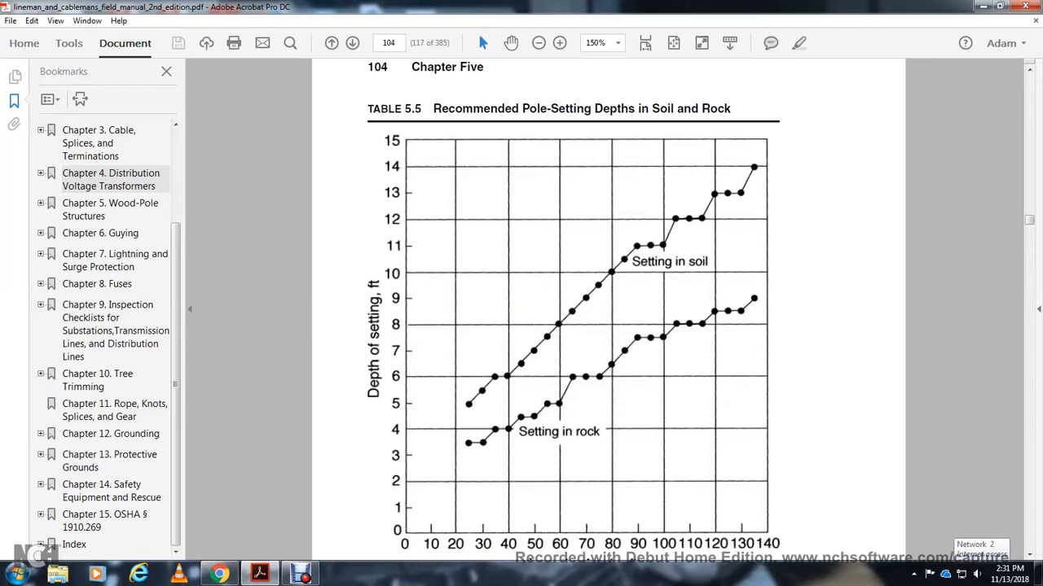
scroll("down", 3)
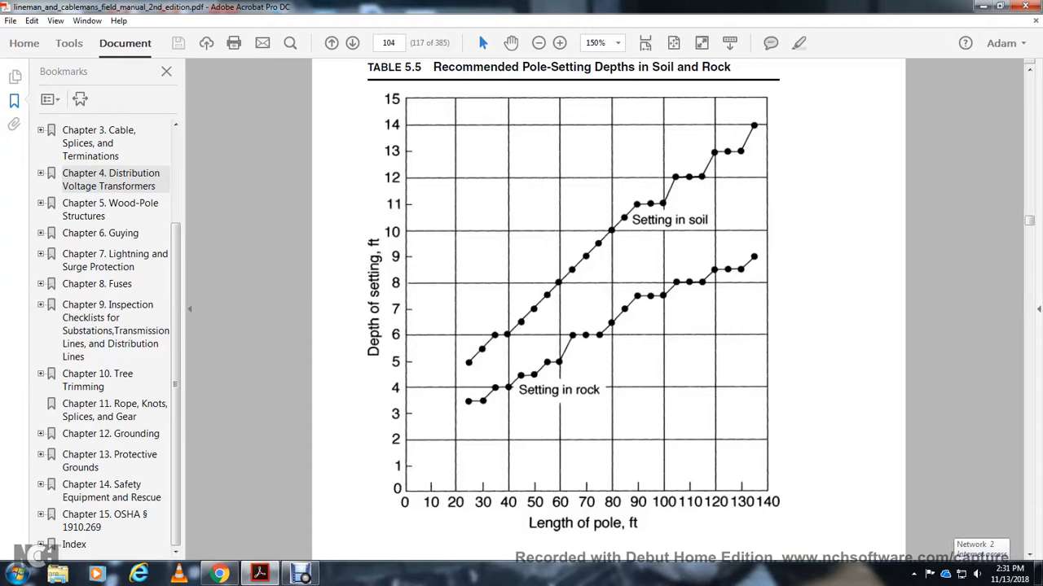
scroll("down", 3)
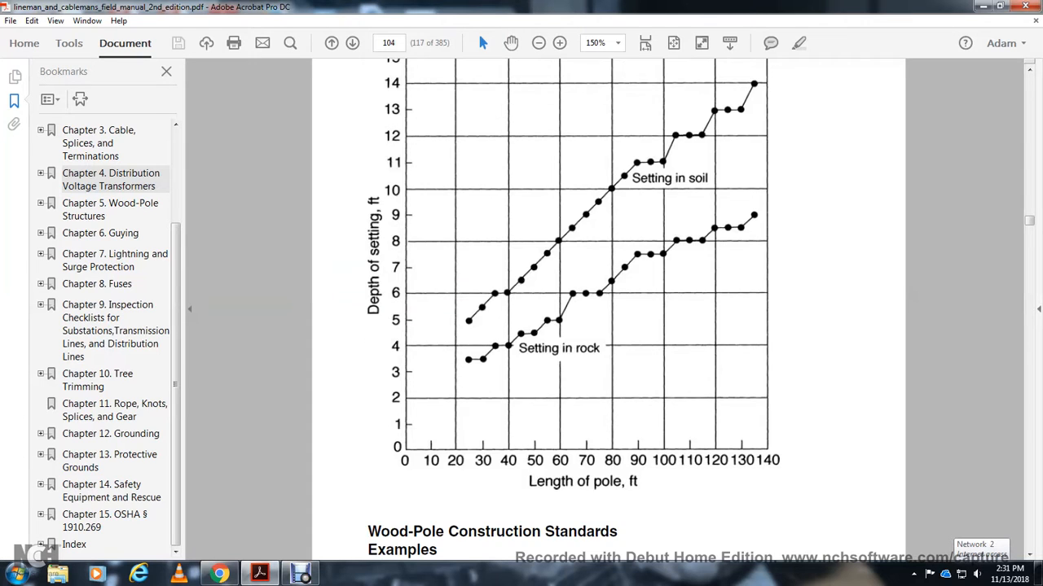
scroll("down", 3)
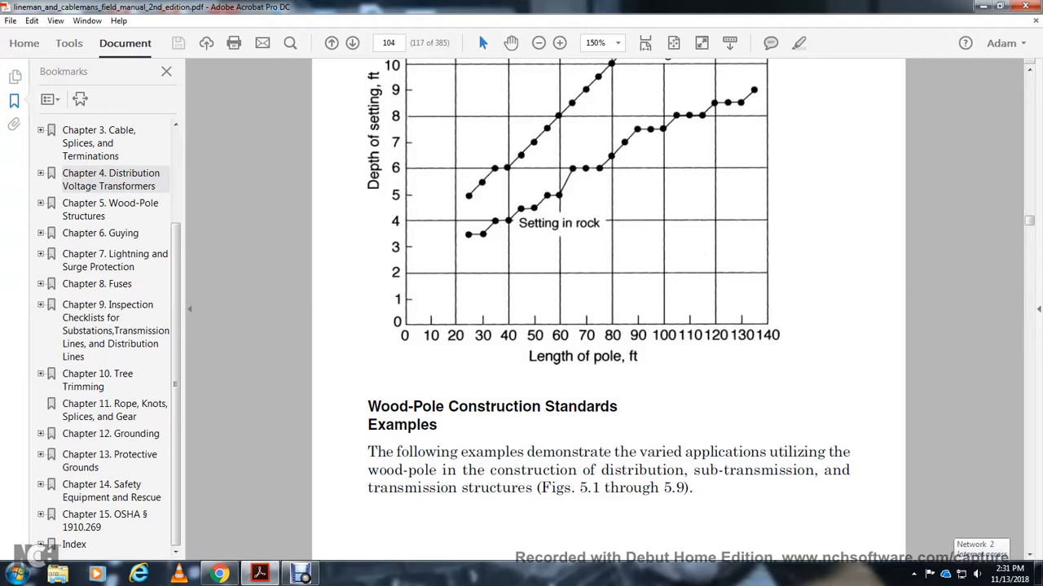
scroll("down", 3)
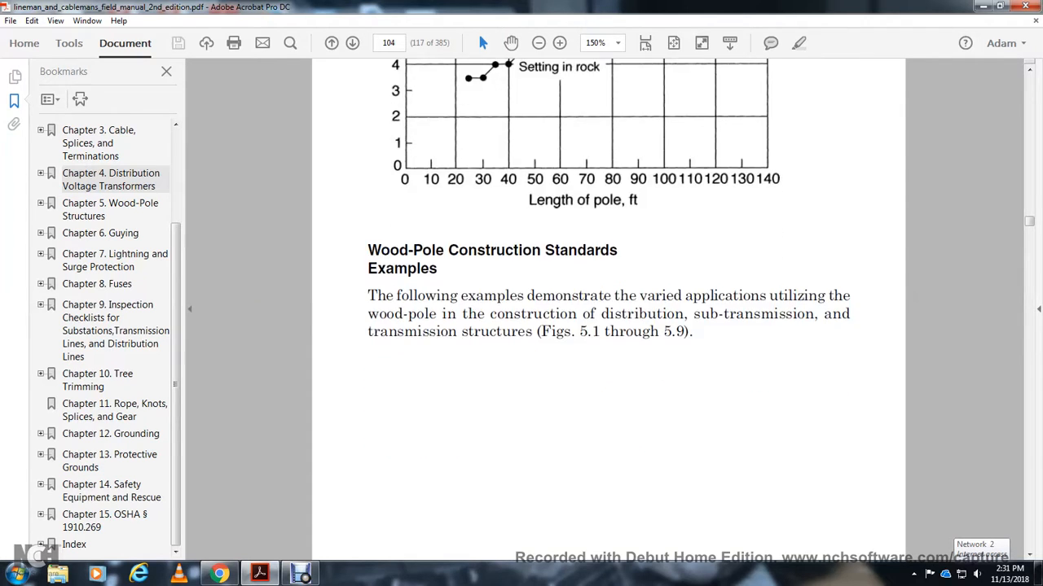
scroll("down", 3)
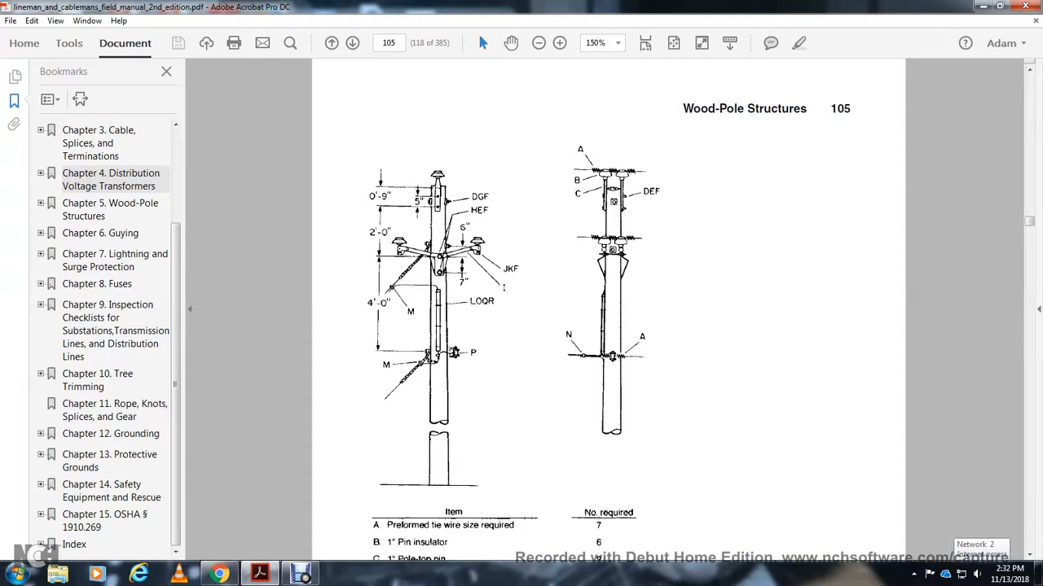
Scroll through Figure 5.1's structure drawing and parts list on page 105.
scroll("down", 3)
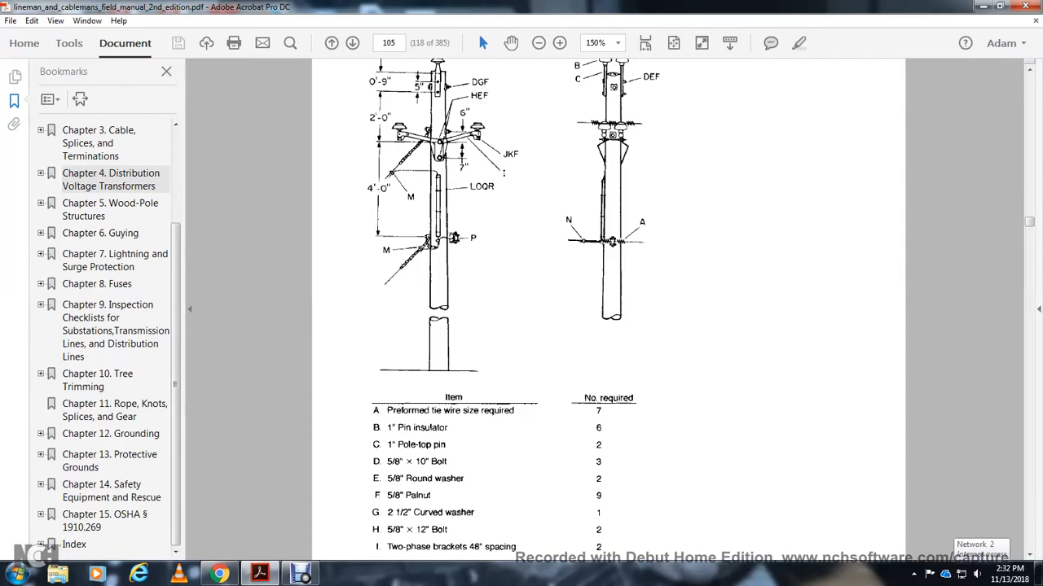
scroll("down", 3)
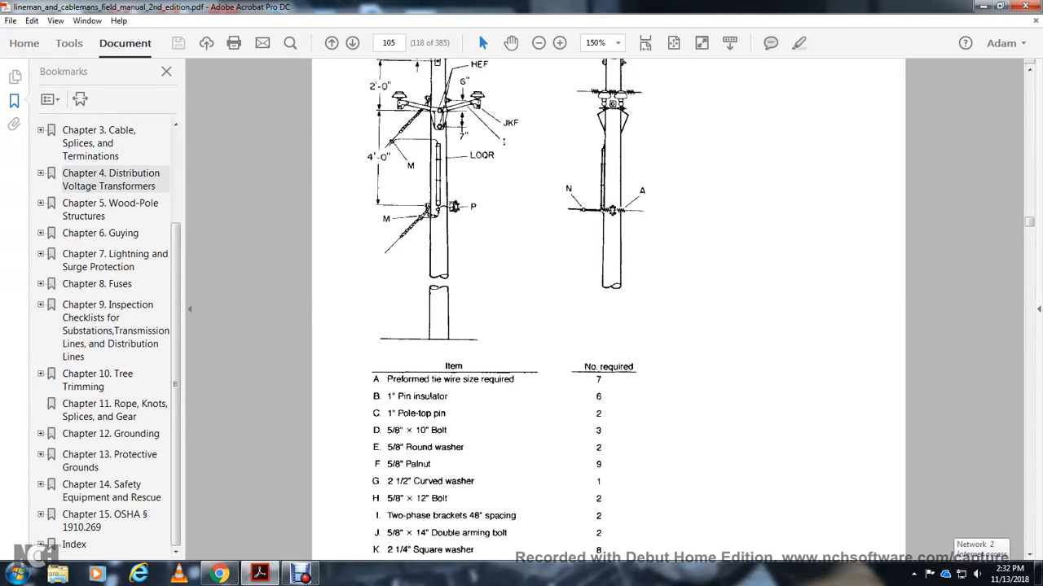
scroll("down", 3)
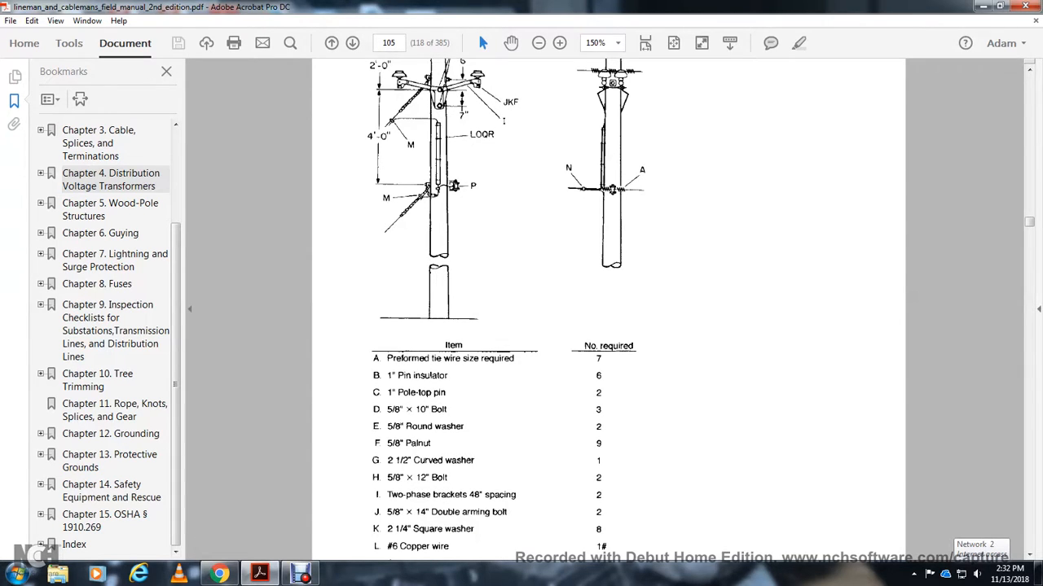
scroll("down", 3)
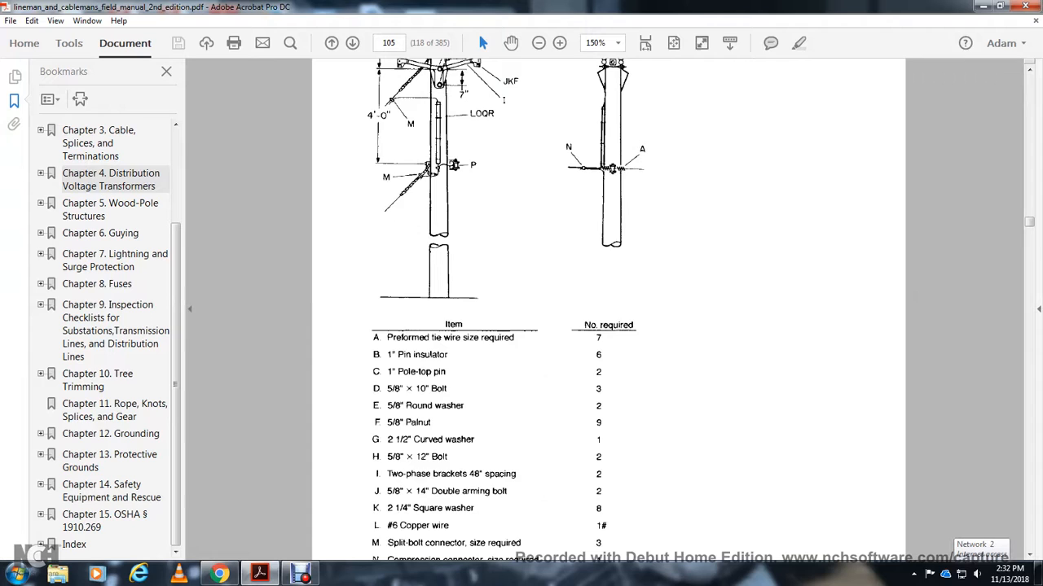
scroll("down", 3)
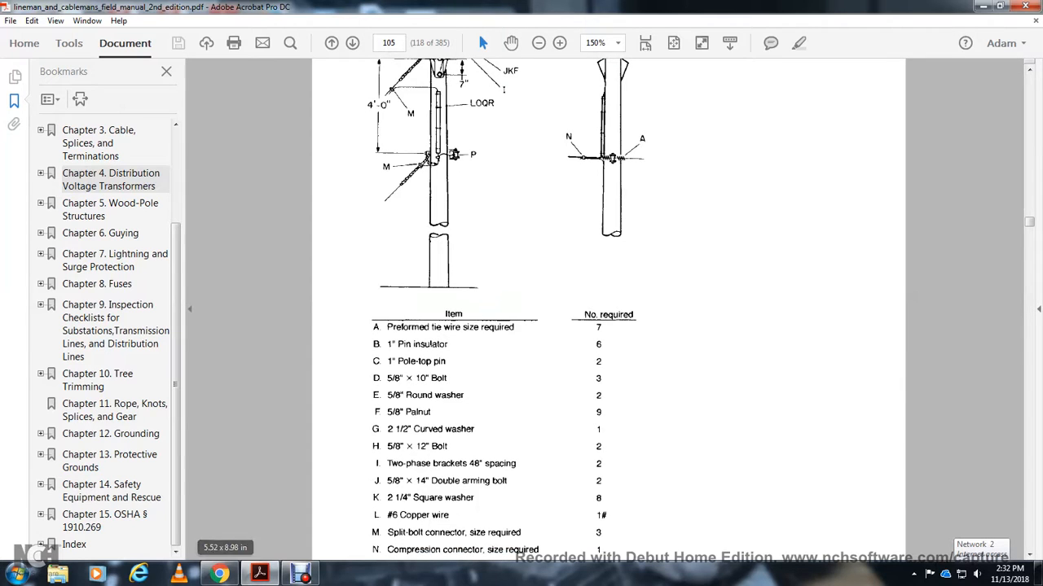
scroll("down", 3)
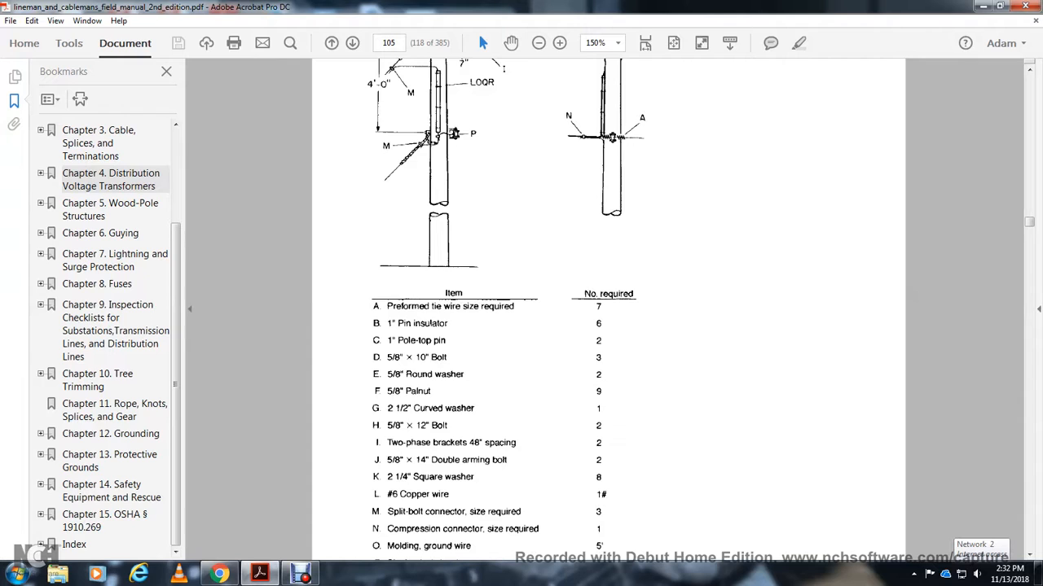
scroll("down", 3)
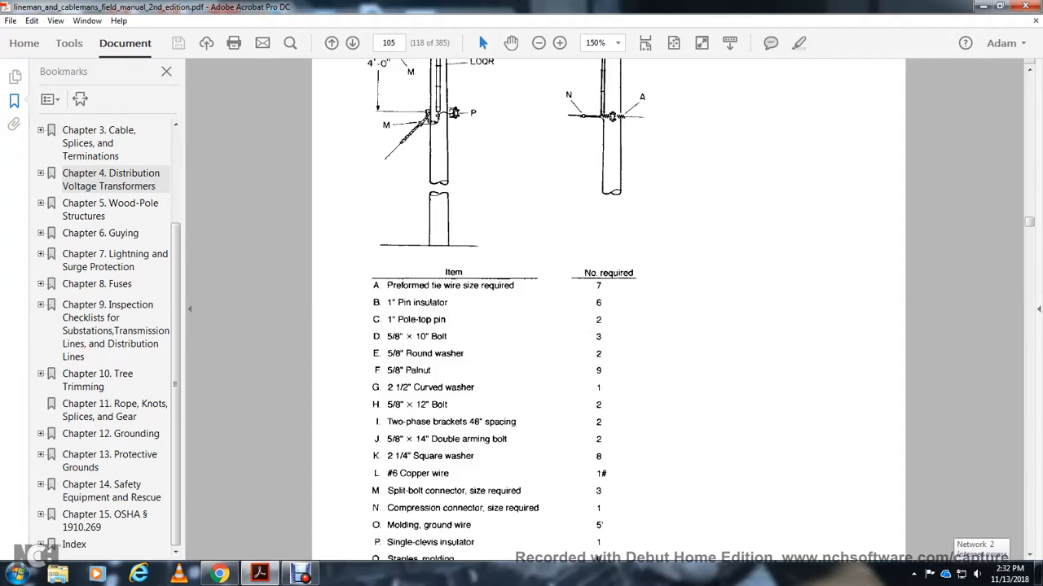
scroll("down", 3)
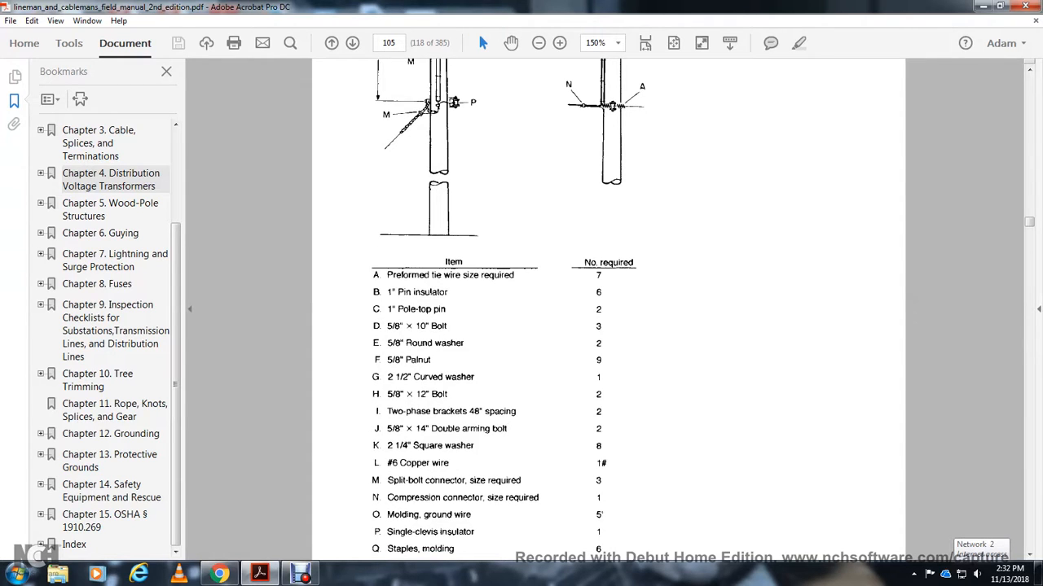
scroll("down", 3)
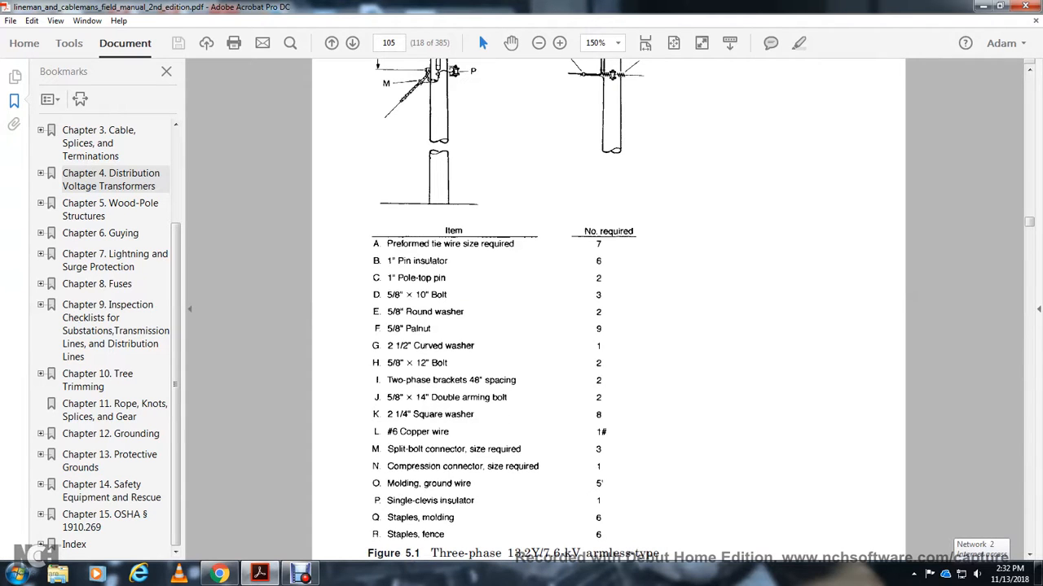
scroll("down", 3)
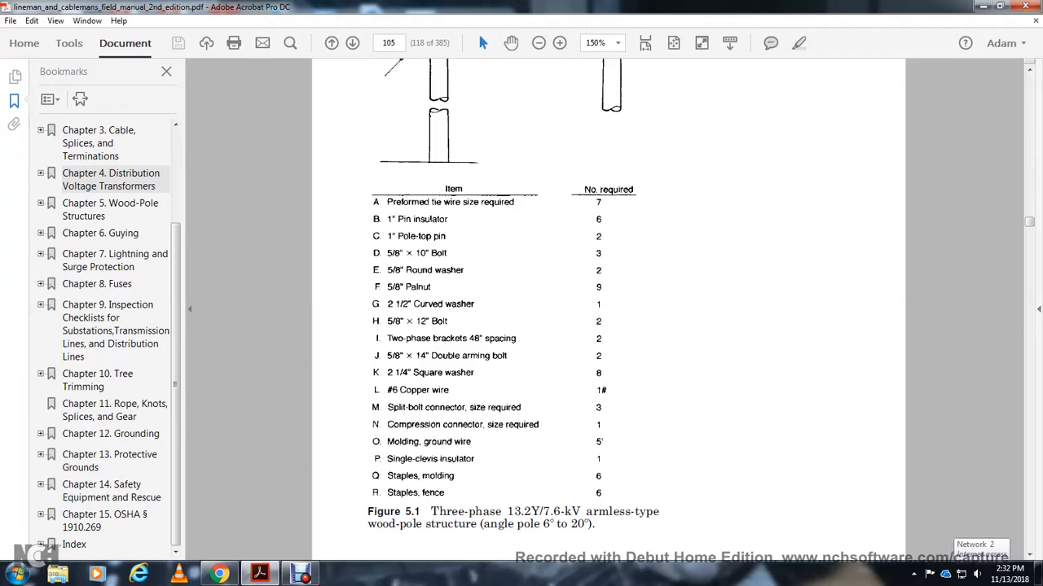
scroll("down", 3)
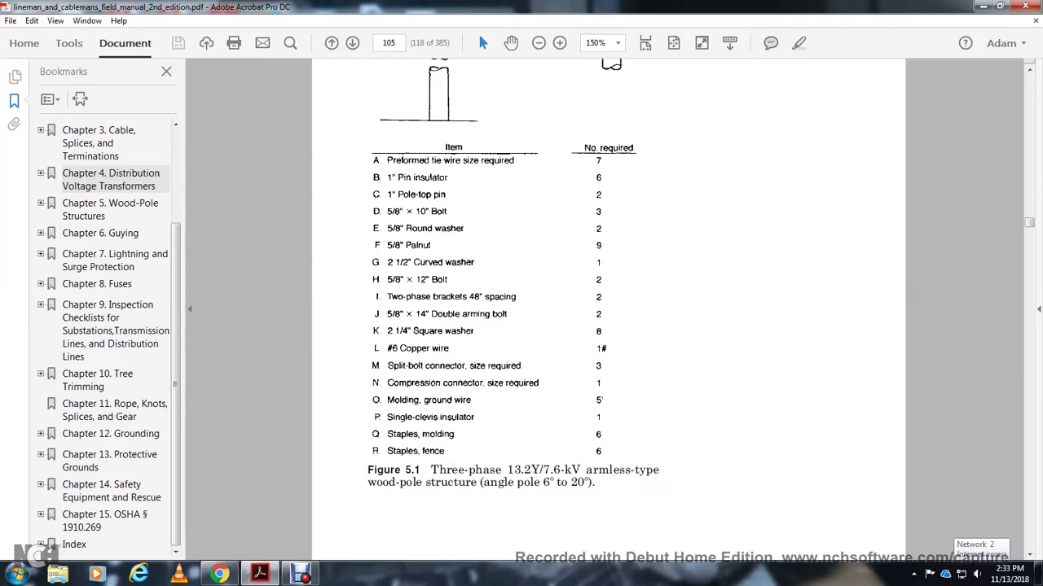
Read Figure 5.2's tangent structure on page 106, continuing down to page 107.
left_click(354, 42)
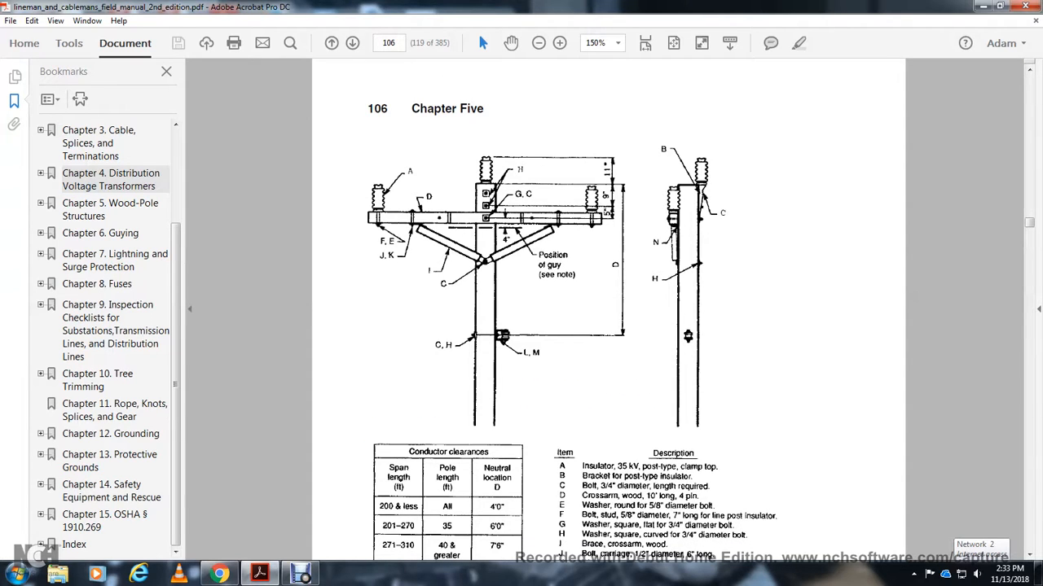
scroll("down", 3)
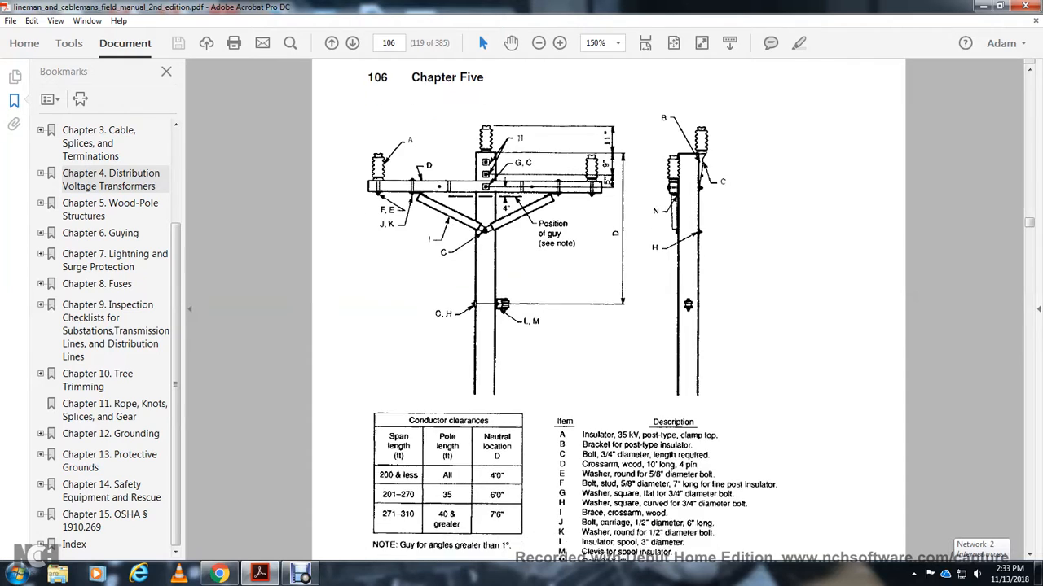
scroll("down", 3)
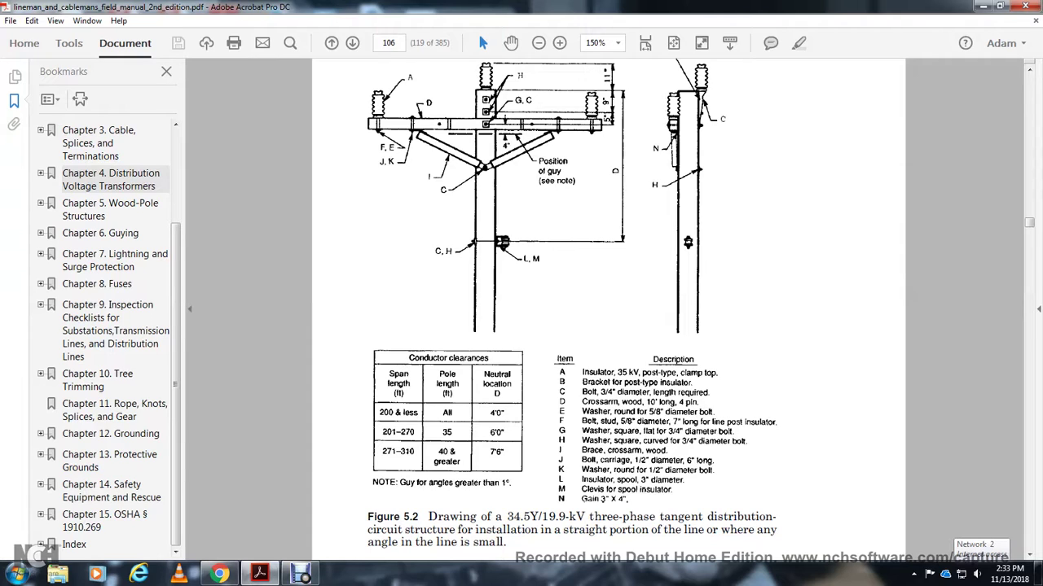
scroll("down", 3)
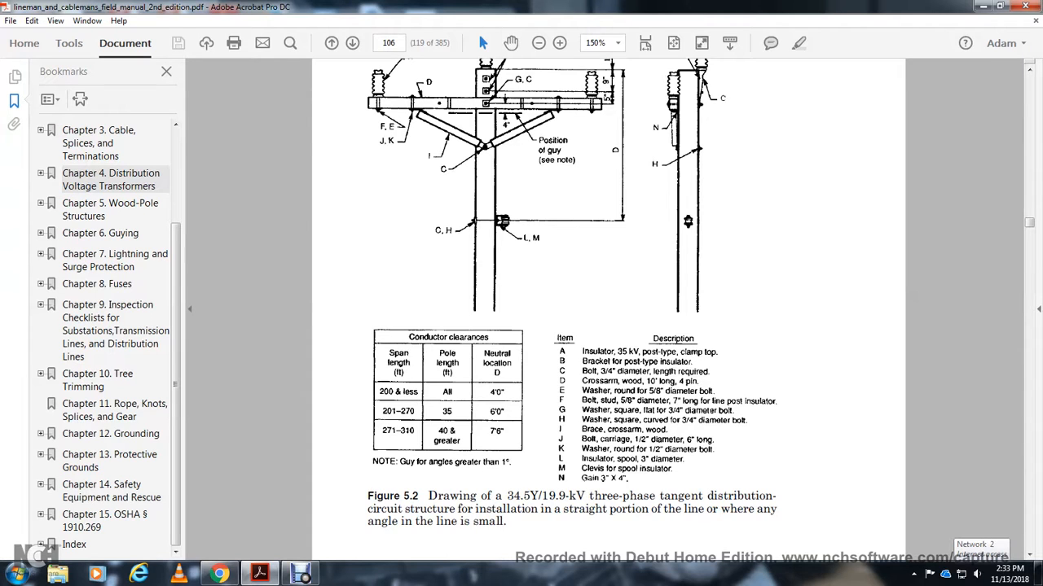
scroll("down", 3)
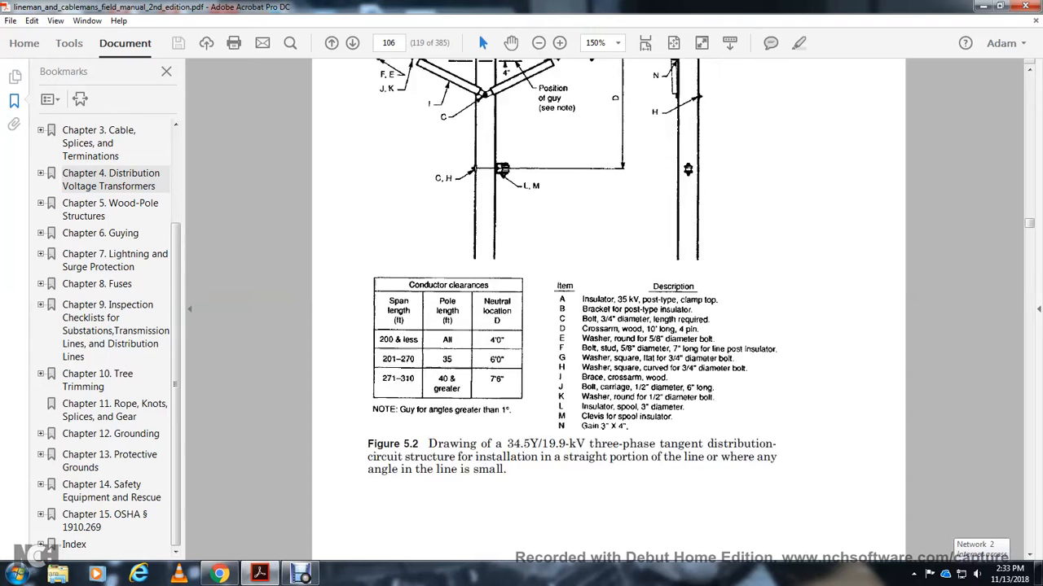
scroll("down", 3)
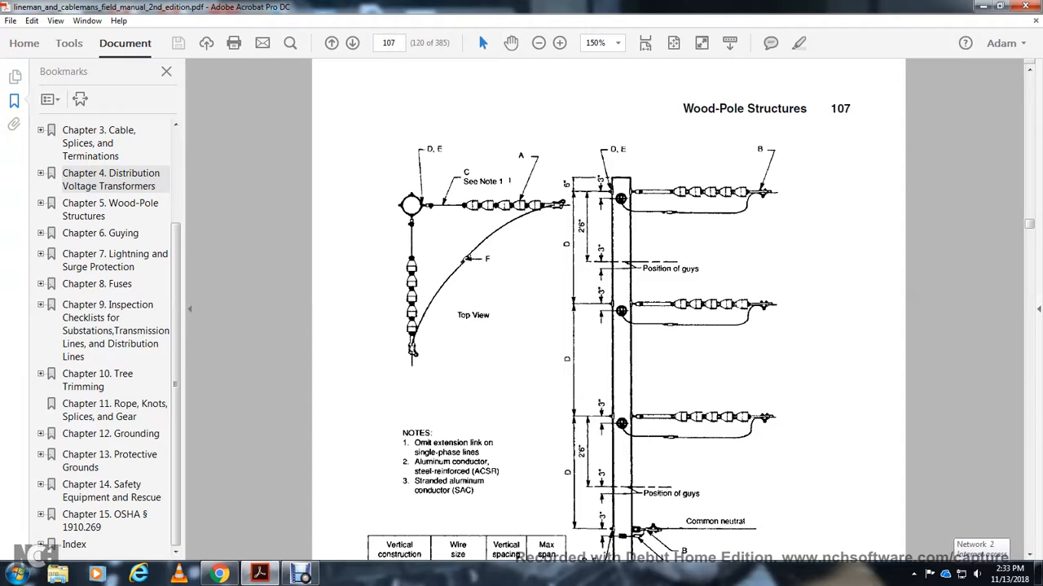
Scroll through Figure 5.3 on page 107.
scroll("down", 3)
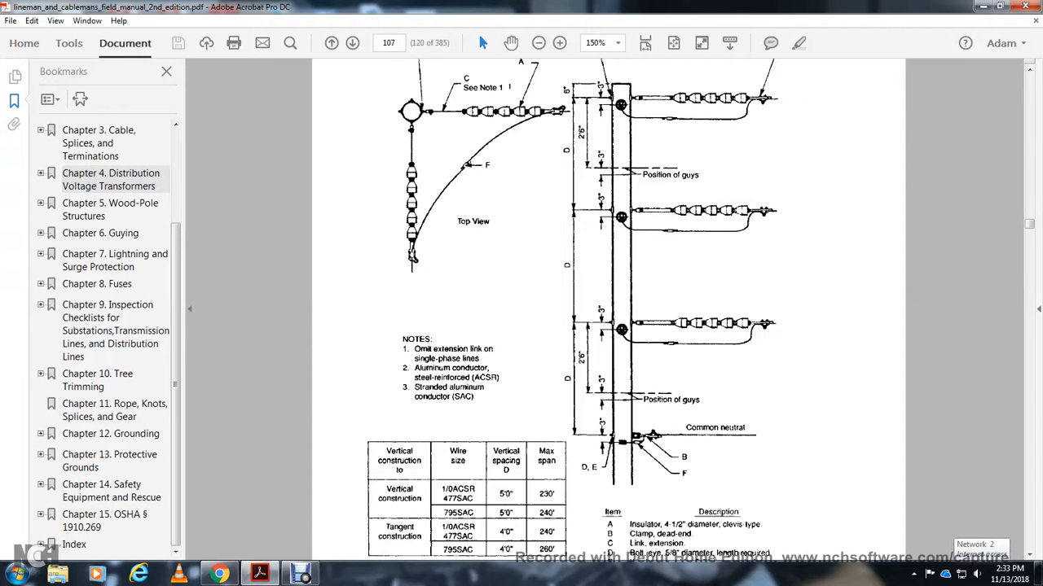
scroll("down", 3)
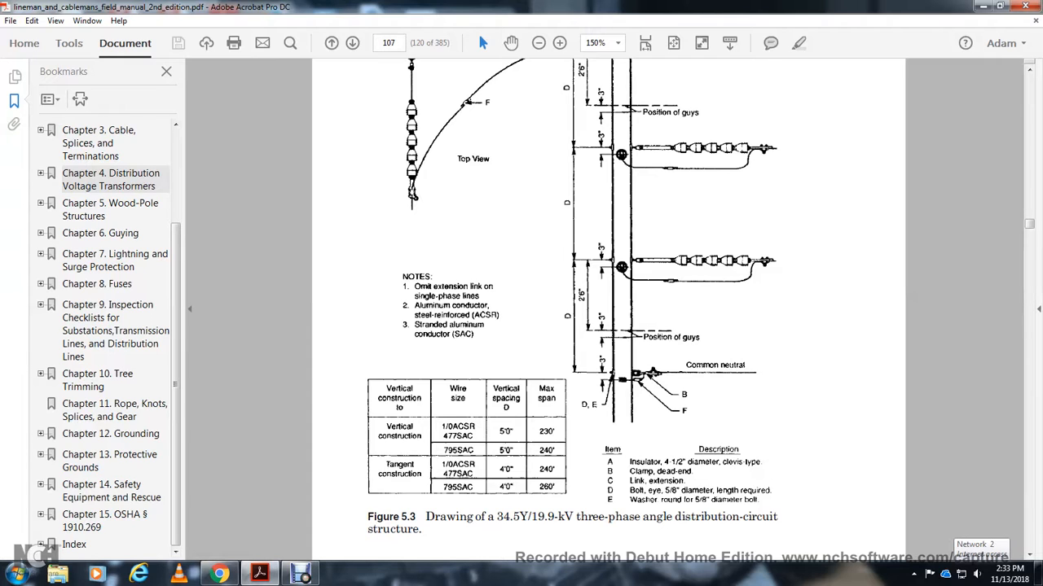
scroll("down", 3)
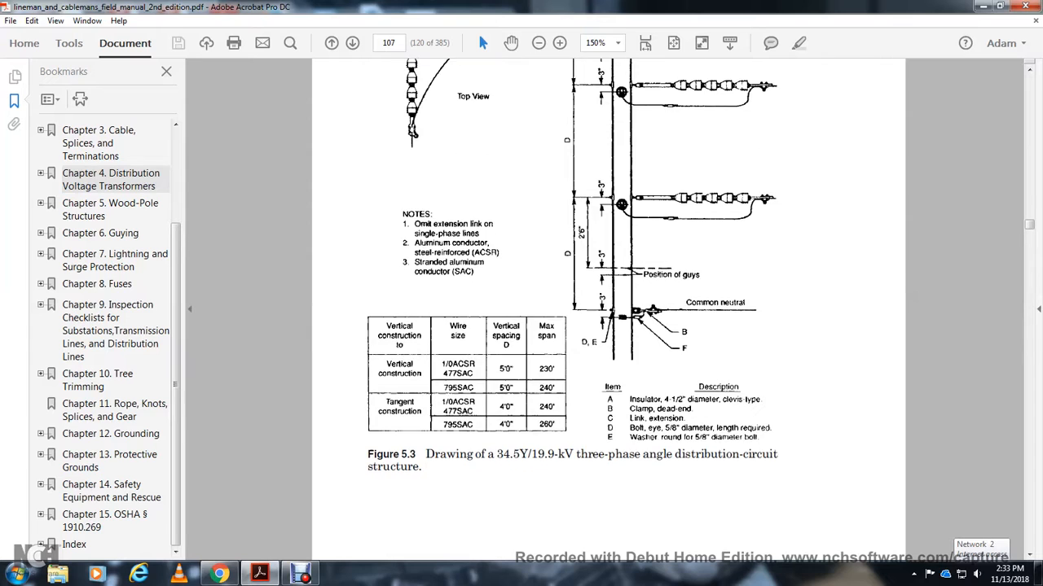
Read Figure 5.4 on page 108, then advance to page 109.
left_click(354, 42)
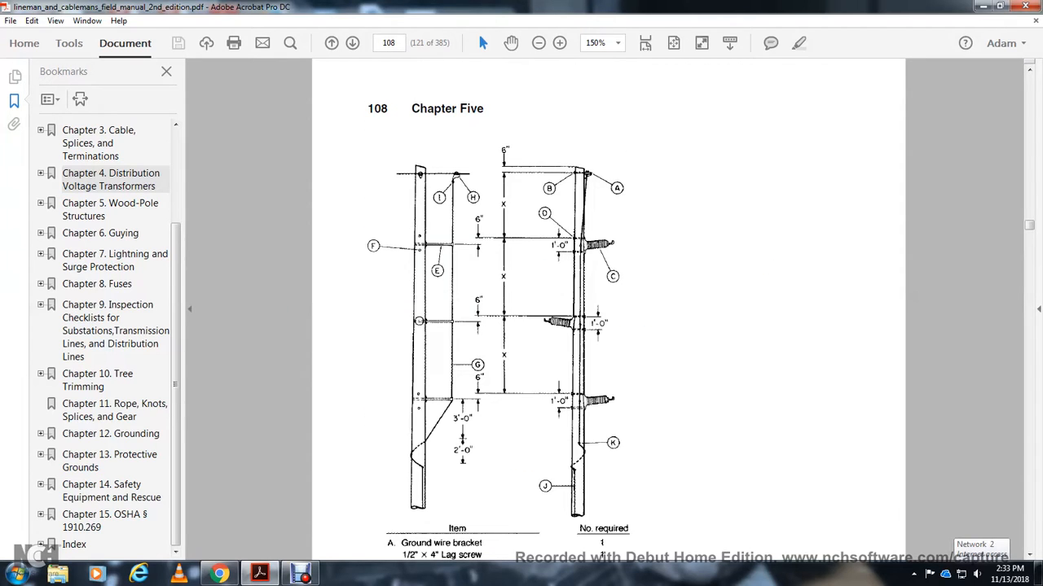
scroll("down", 3)
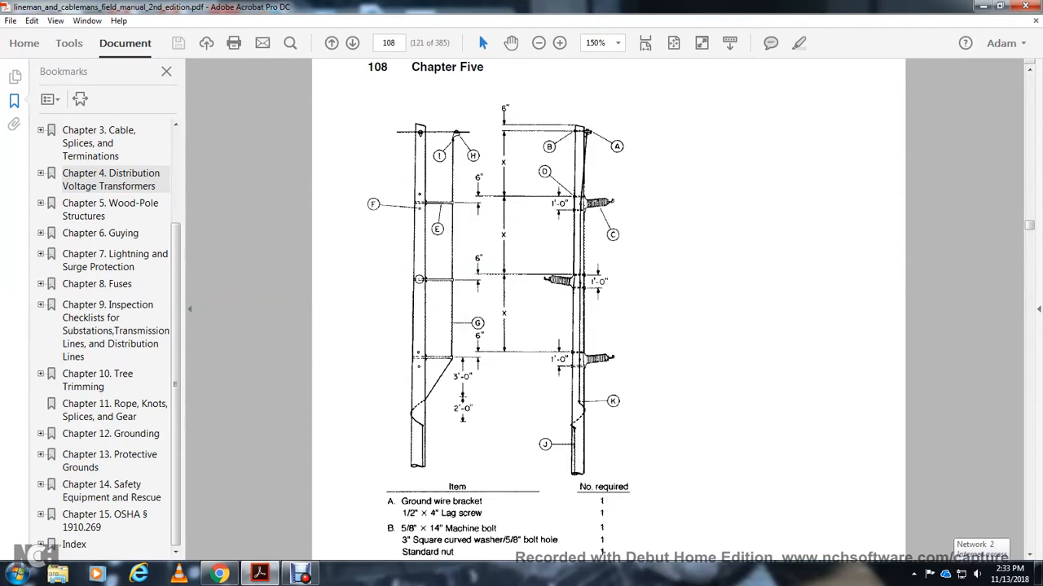
scroll("down", 3)
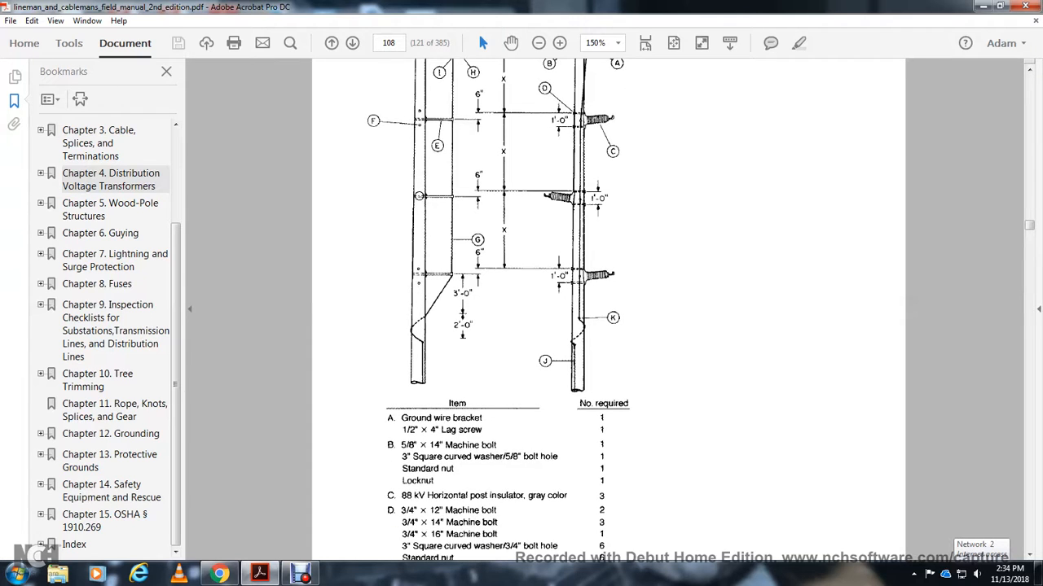
scroll("down", 3)
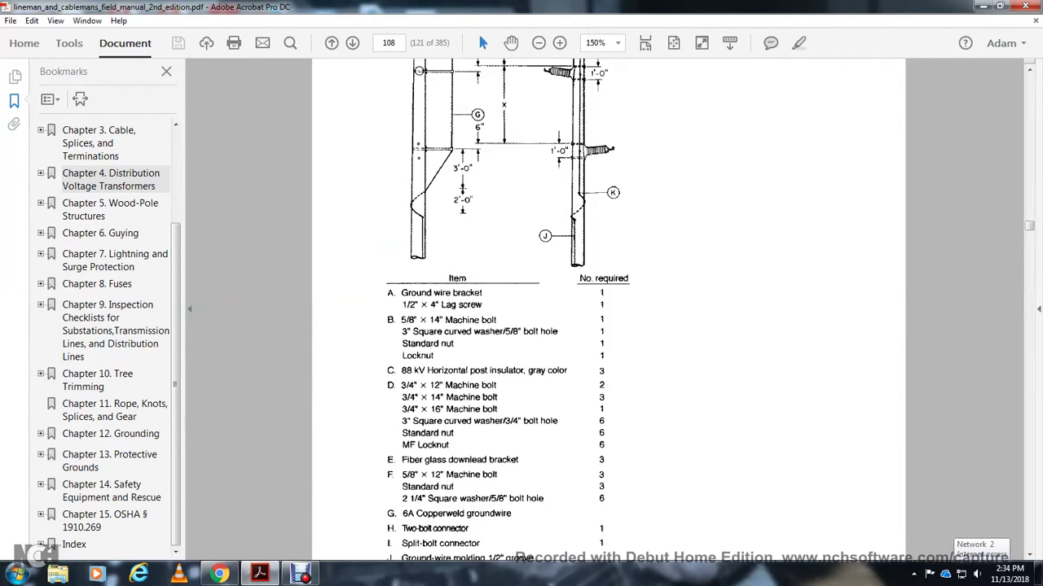
scroll("down", 3)
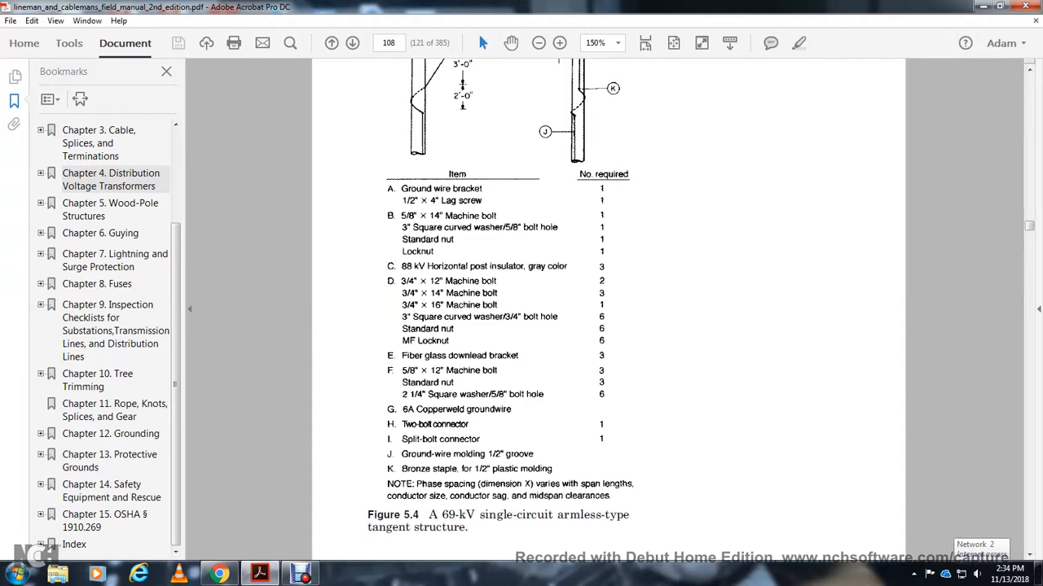
left_click(343, 43)
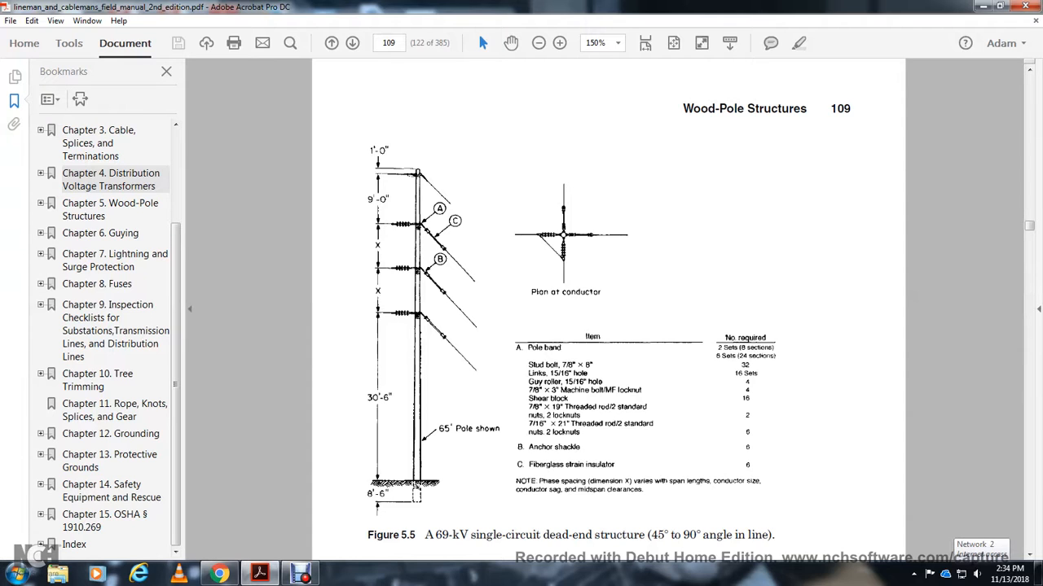
Read Figure 5.5 on page 109 and Figure 5.6 on page 110, reaching page 111.
scroll("down", 3)
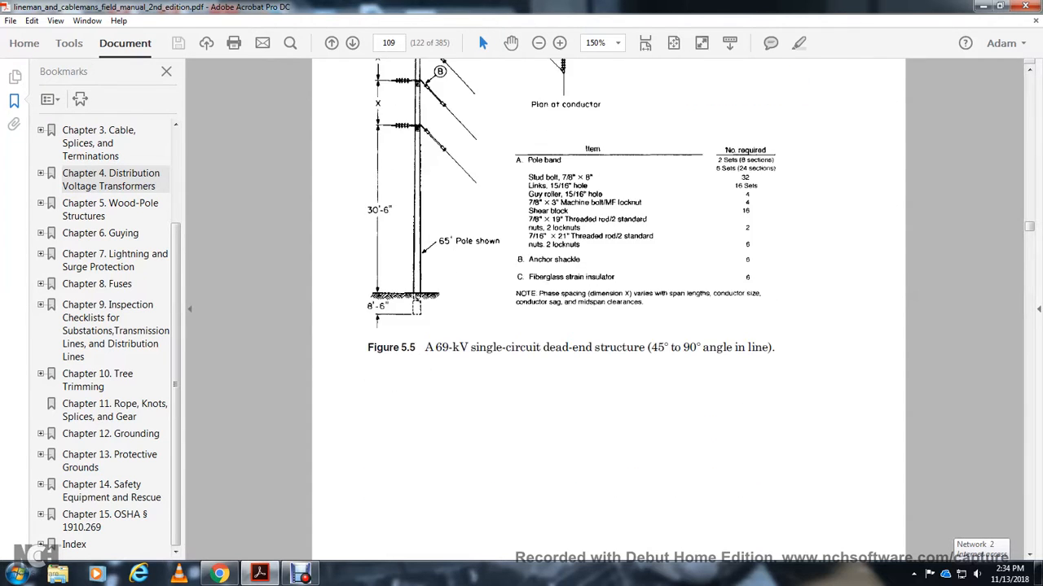
scroll("down", 3)
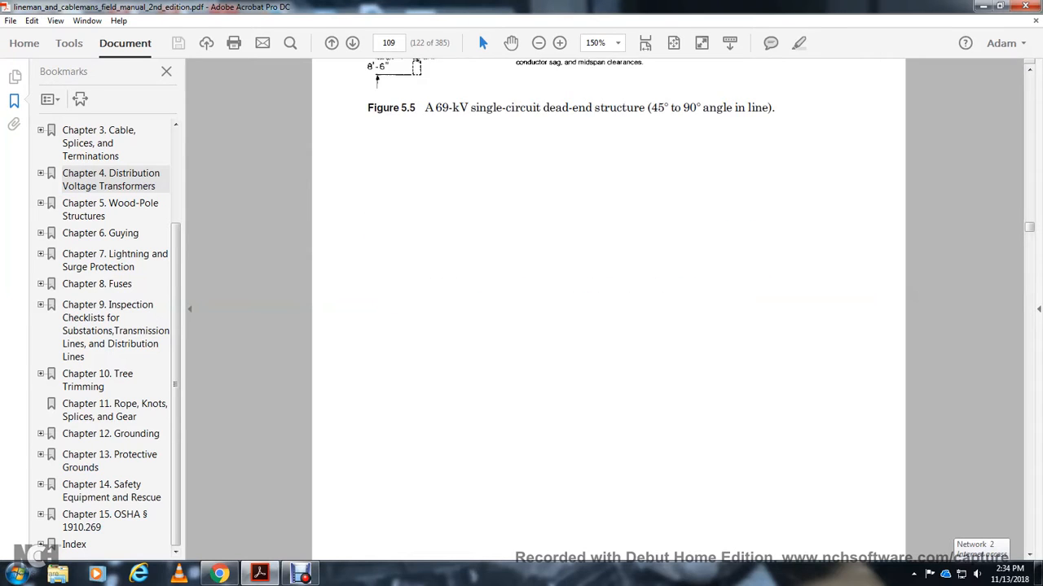
left_click(350, 42)
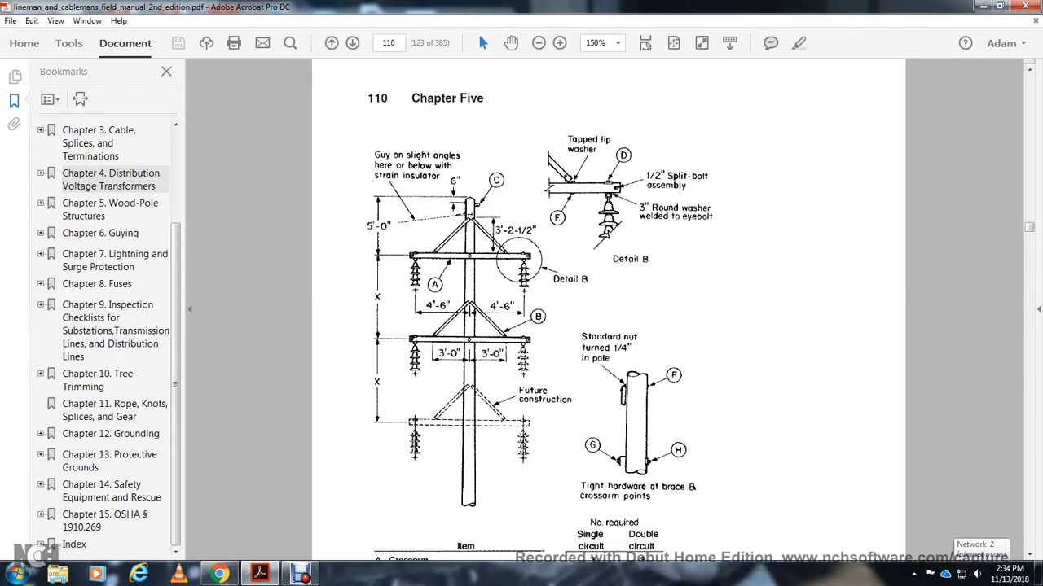
scroll("down", 3)
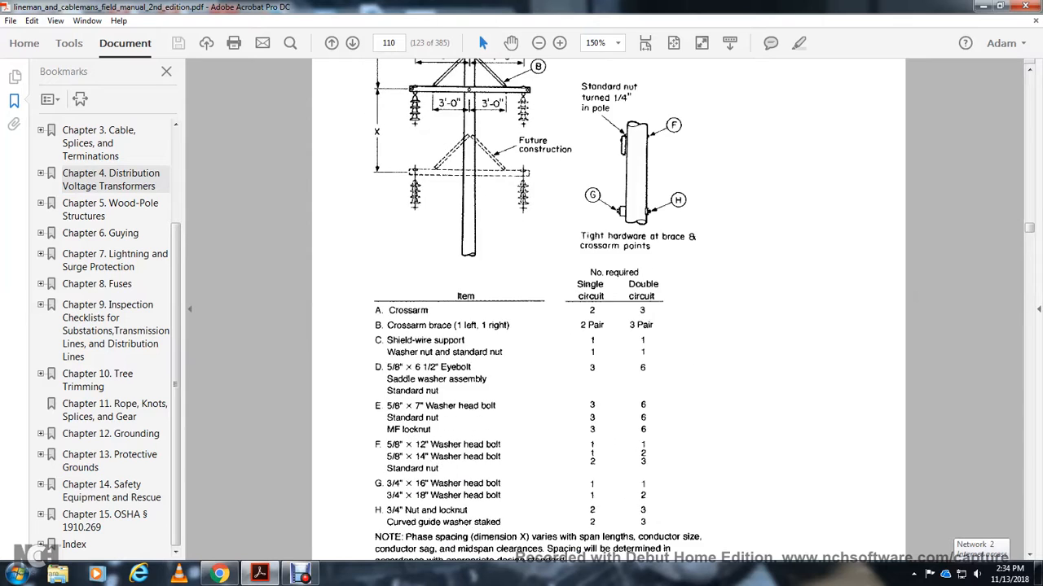
scroll("down", 3)
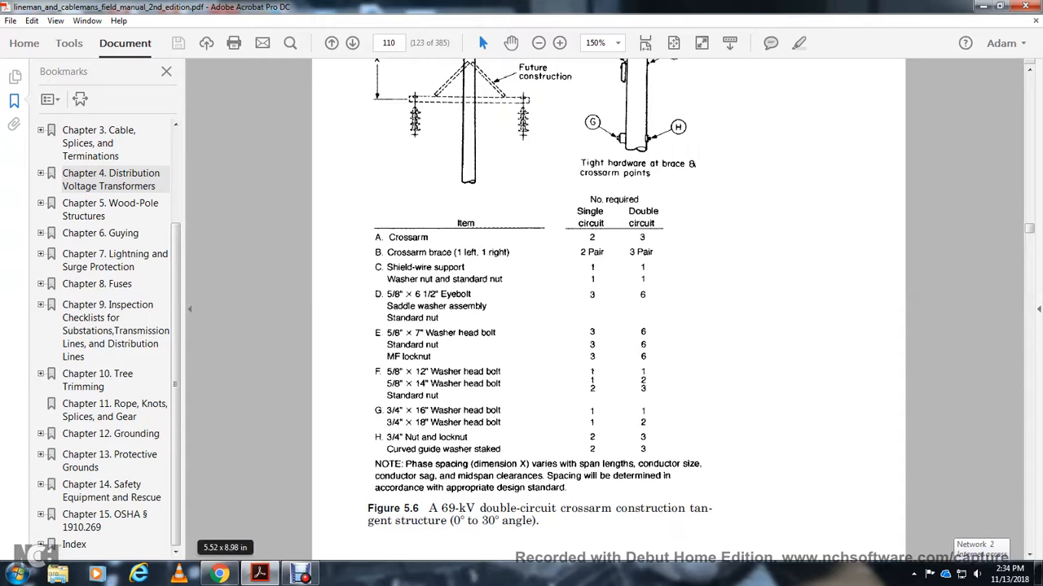
left_click(352, 42)
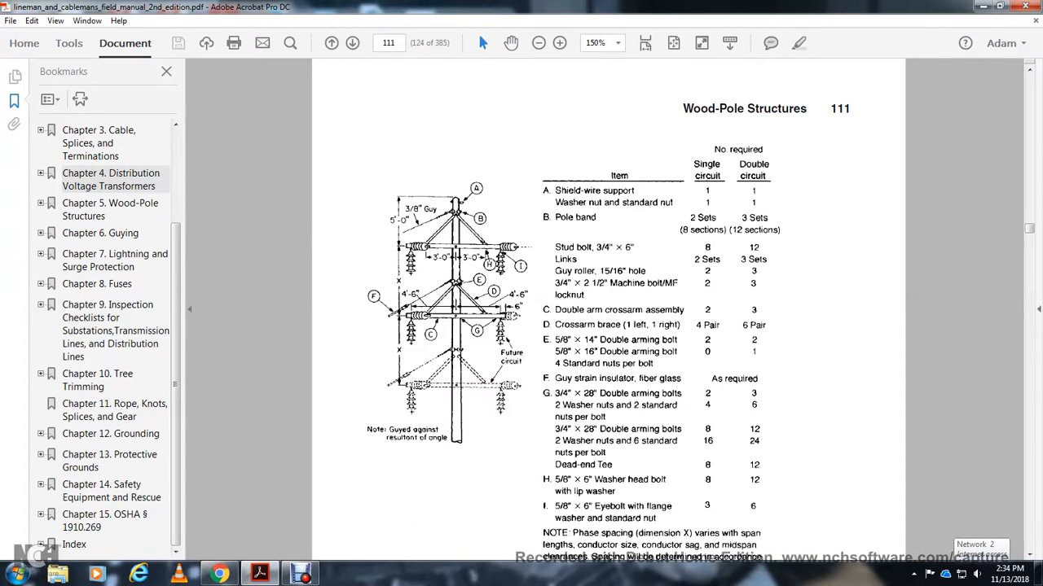
Read Figure 5.7 on page 111 and Figure 5.9 on page 113, ending on notes page 114.
scroll("down", 3)
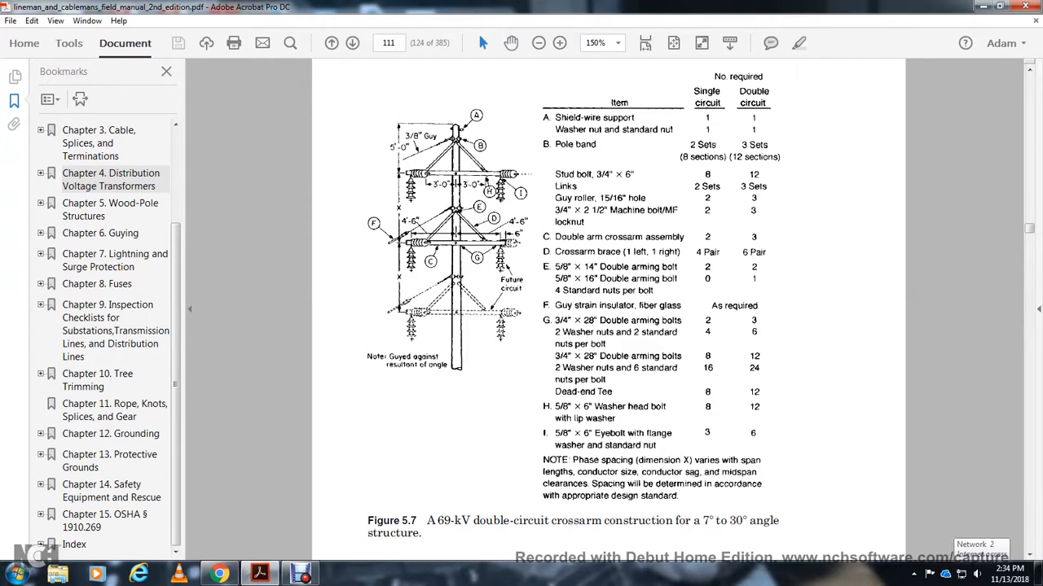
scroll("down", 3)
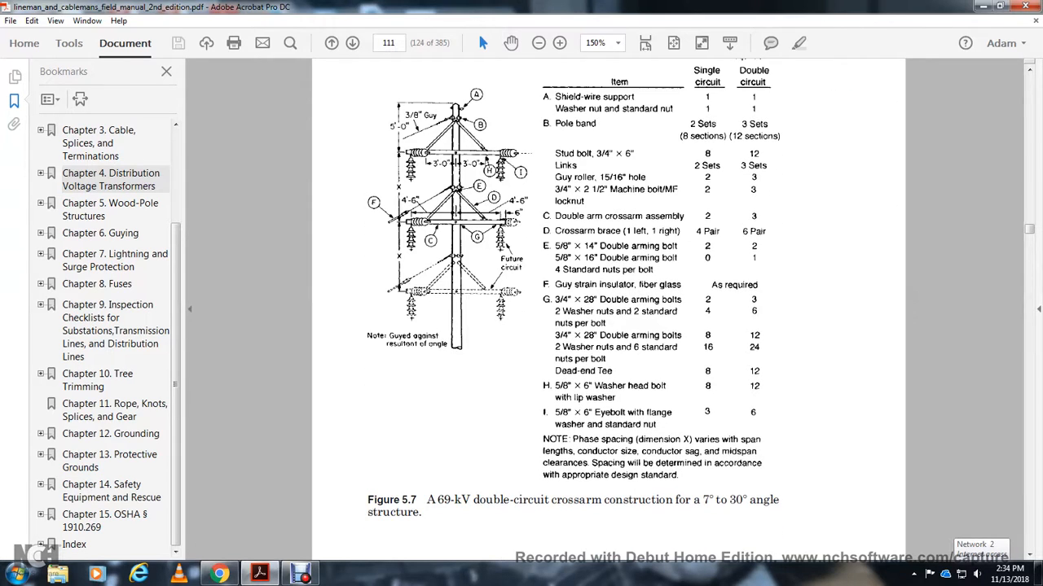
scroll("down", 3)
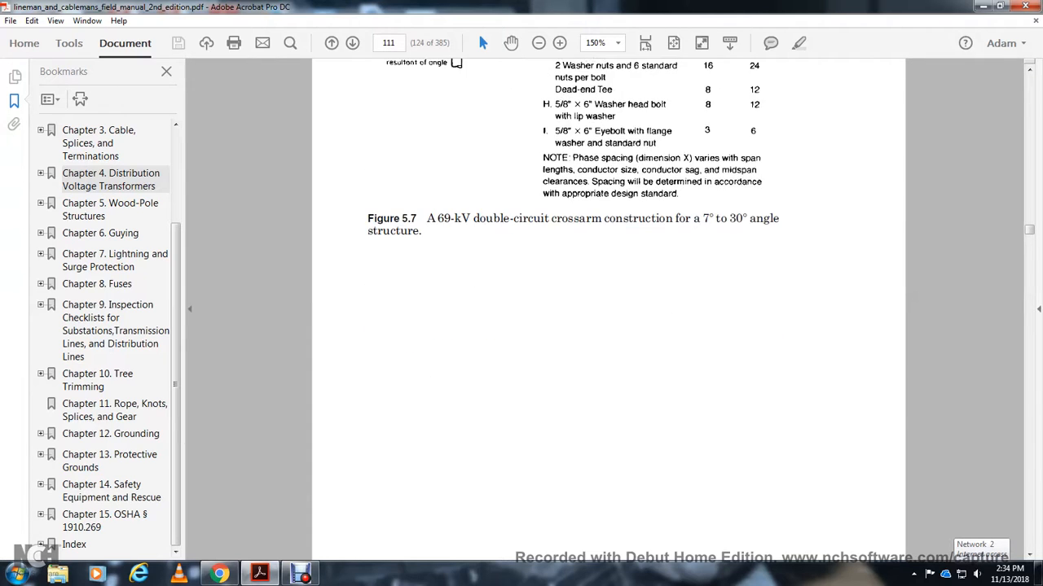
left_click(352, 42)
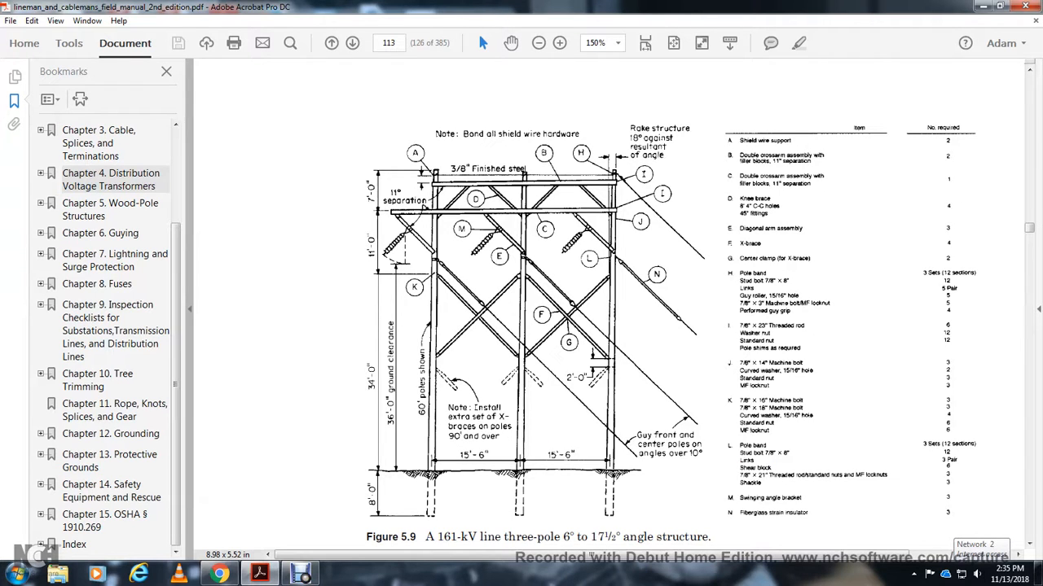
scroll("down", 3)
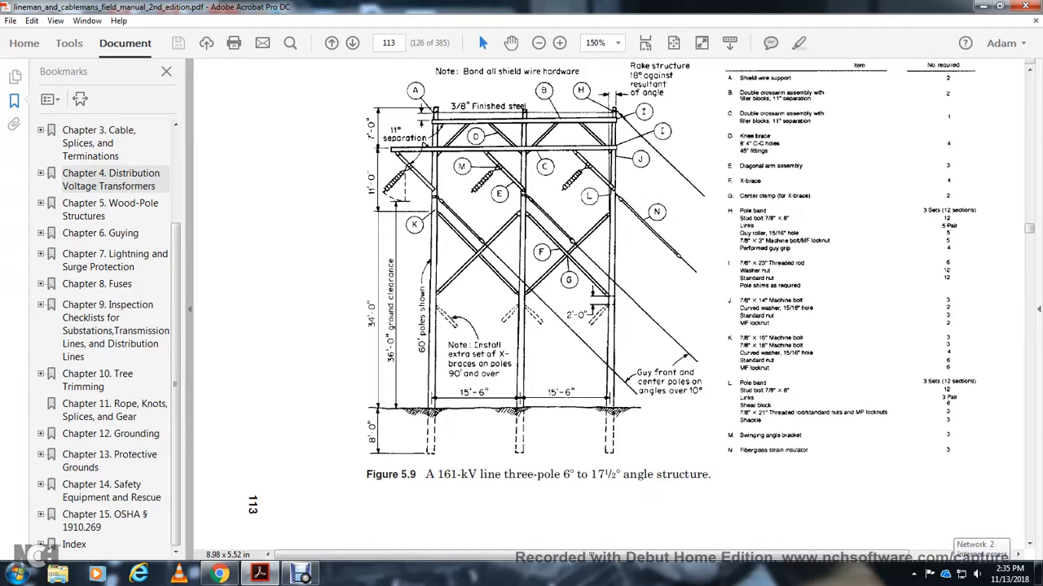
left_click(352, 43)
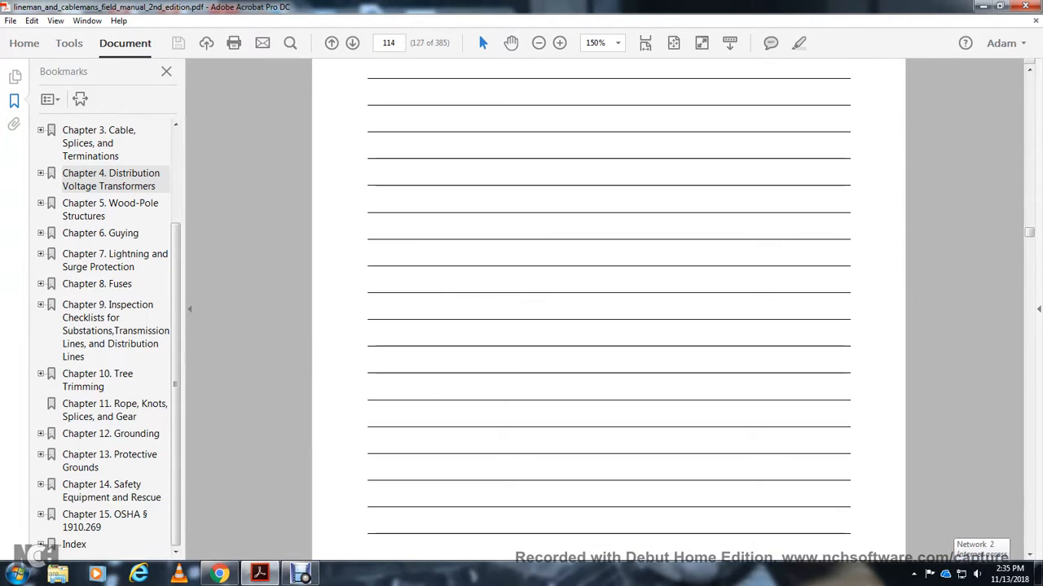
scroll("down", 3)
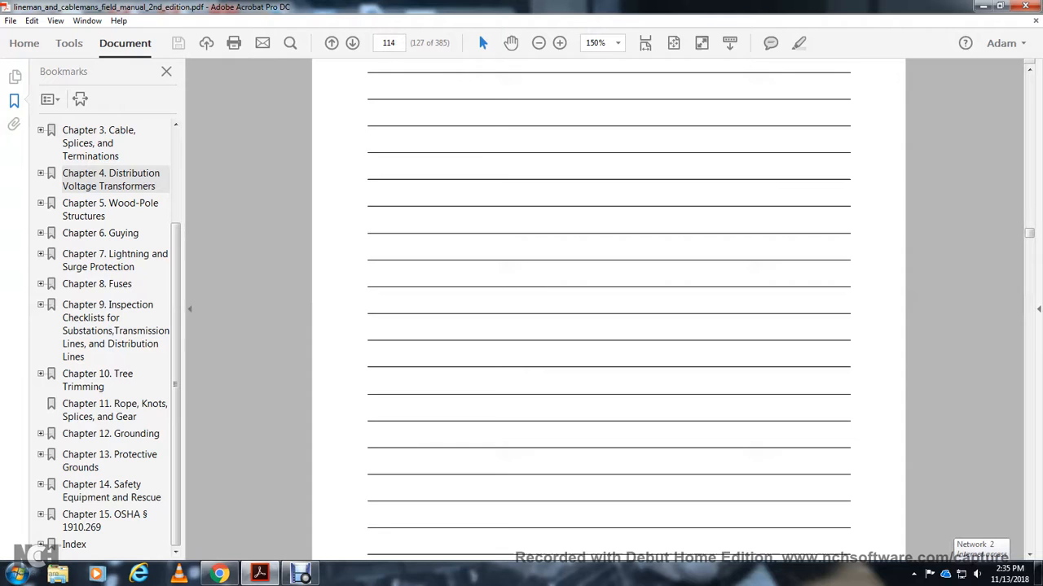